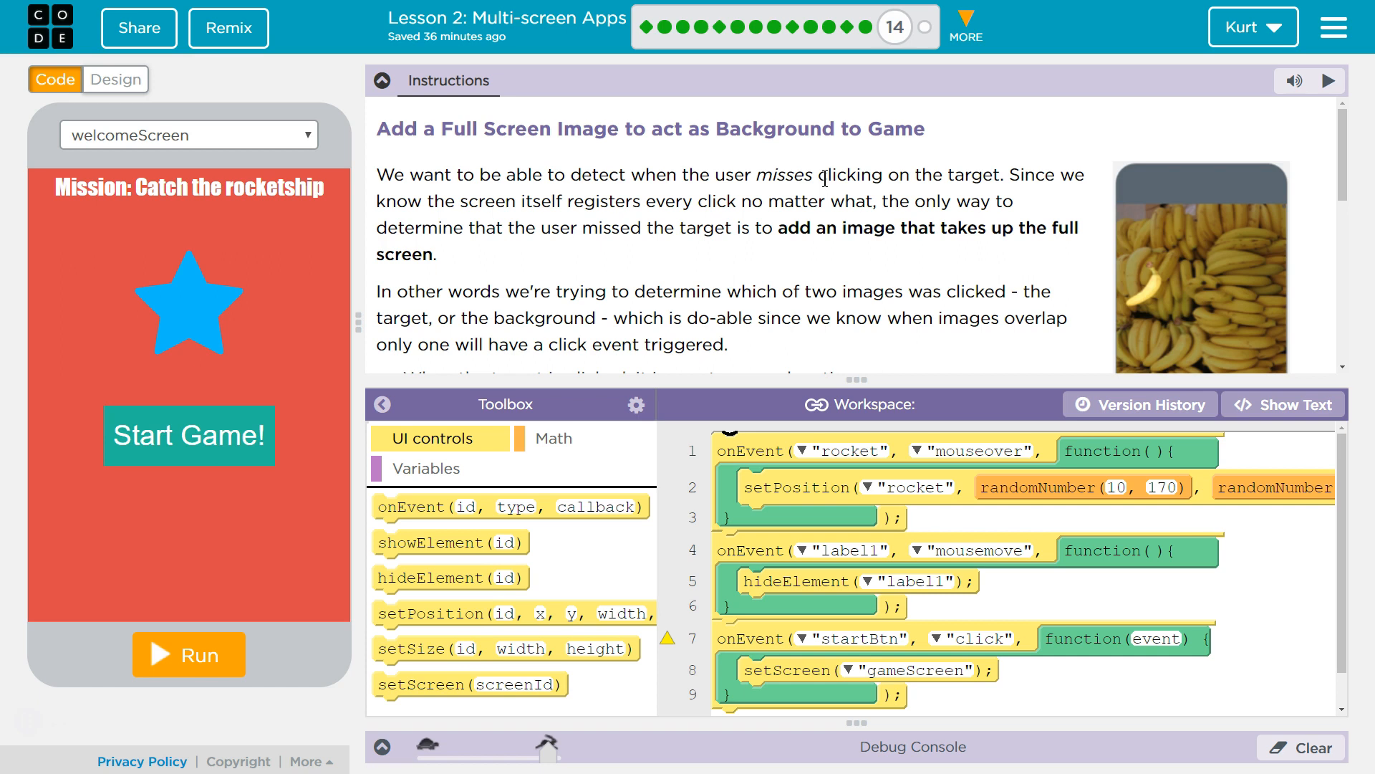
pyautogui.moveTo(722, 116)
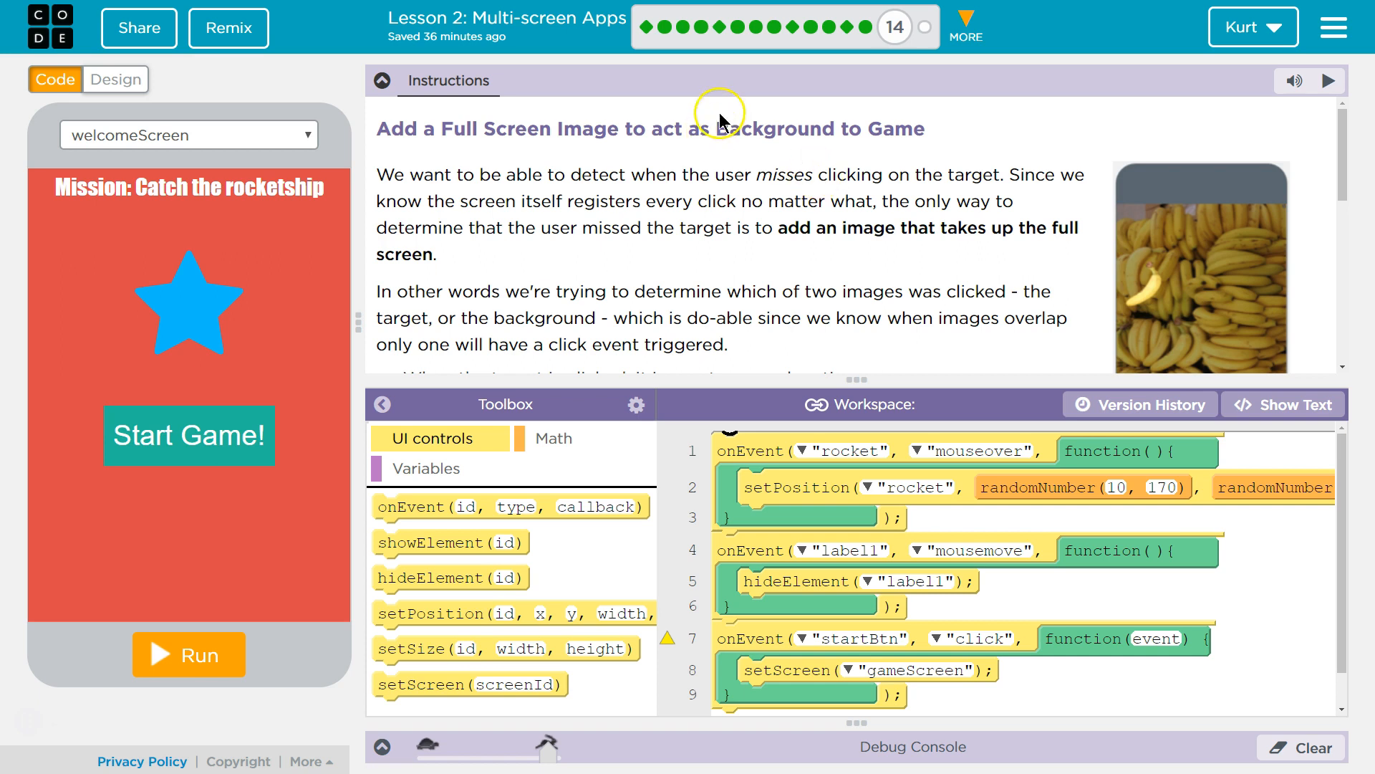
pyautogui.moveTo(776, 132)
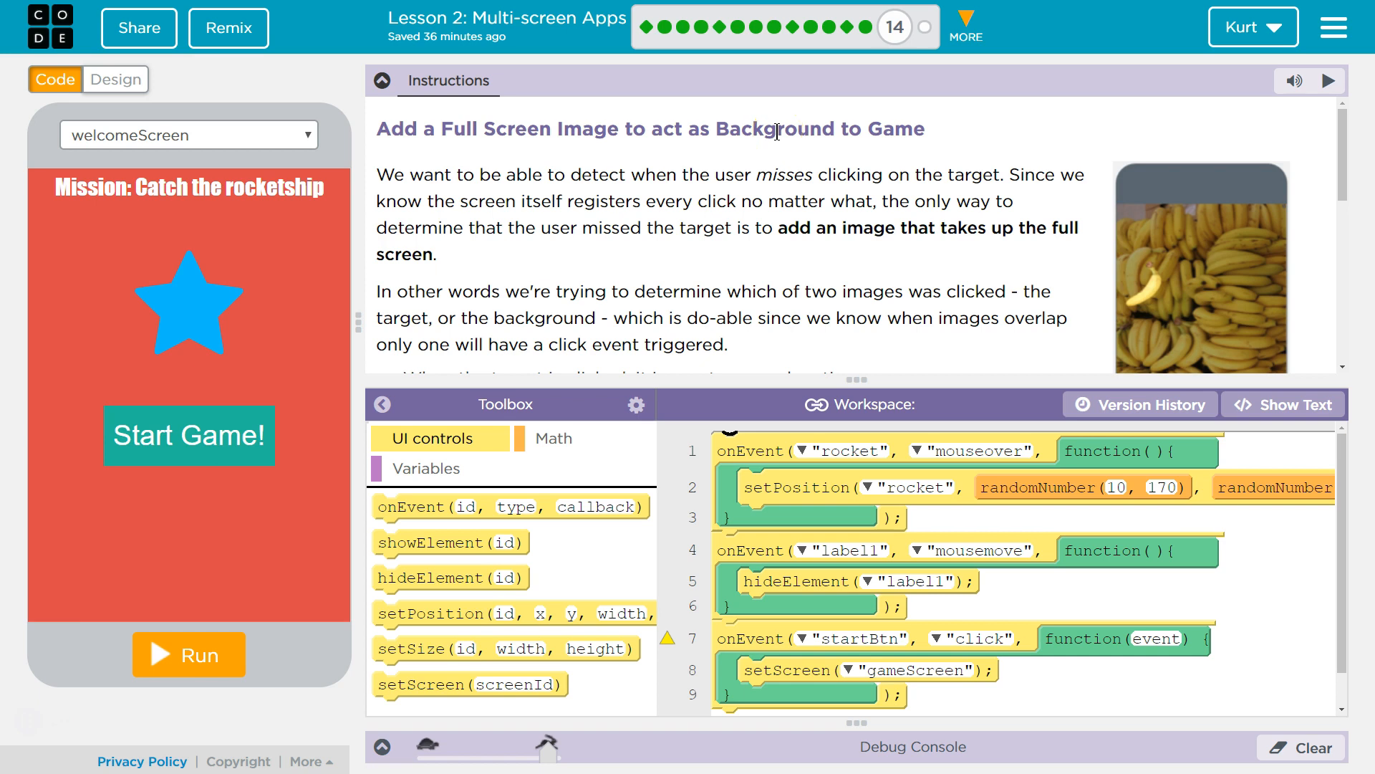
pyautogui.moveTo(896, 129)
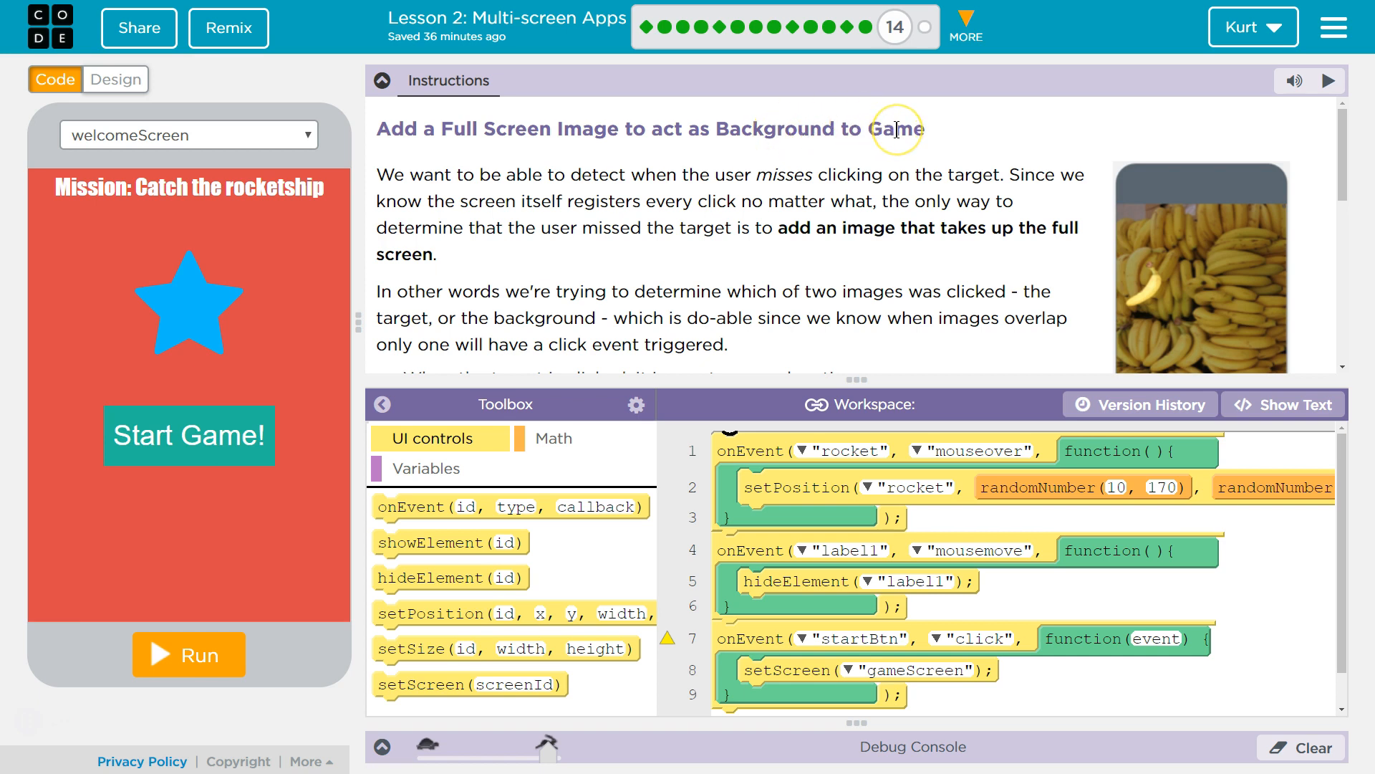
pyautogui.moveTo(550, 204)
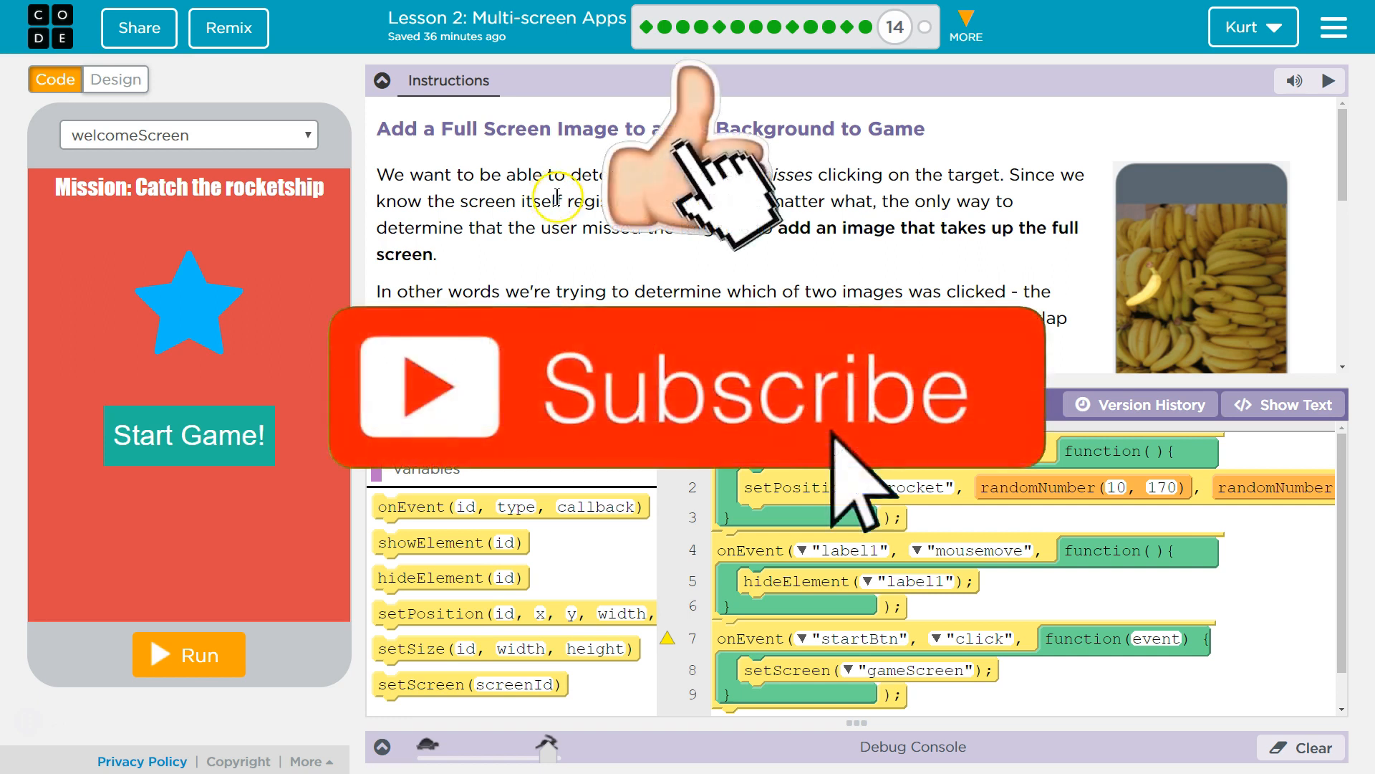
pyautogui.moveTo(881, 195)
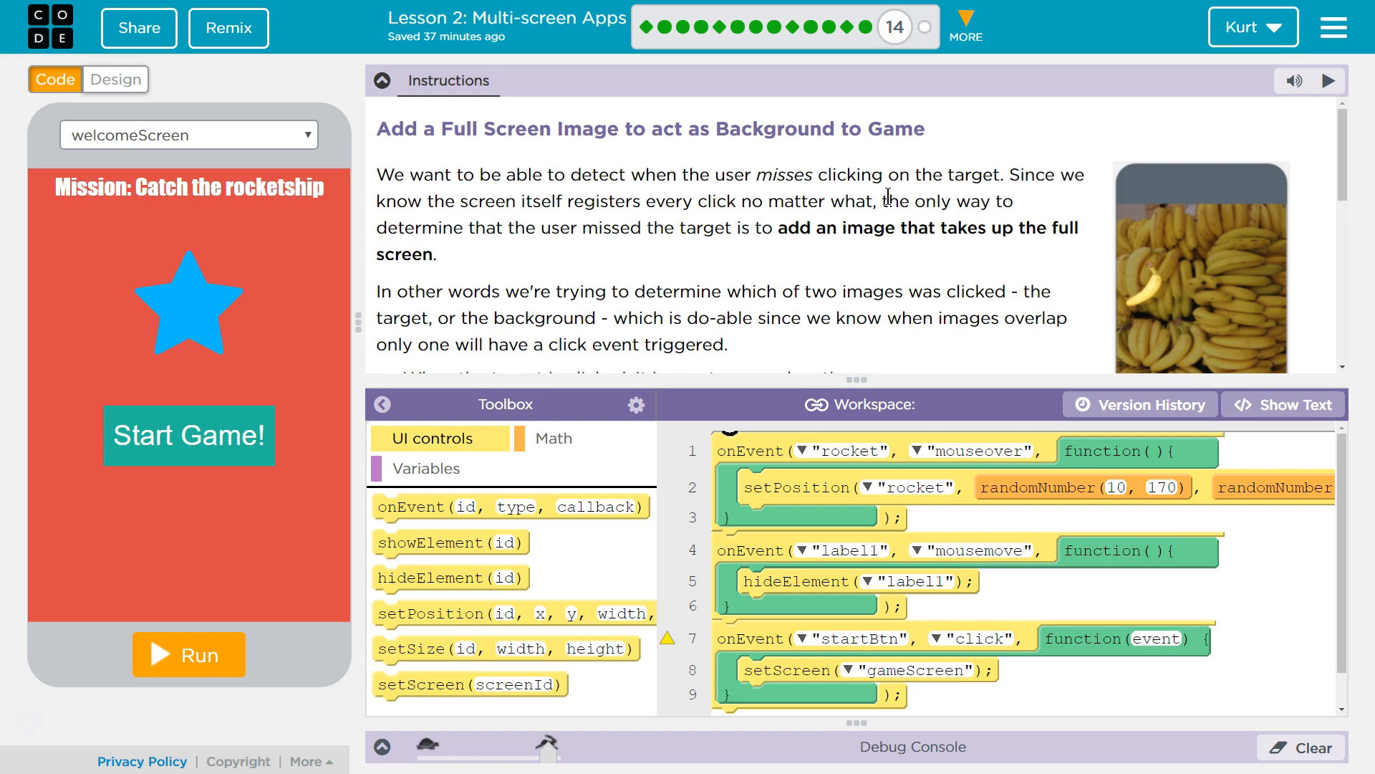
pyautogui.moveTo(748, 271)
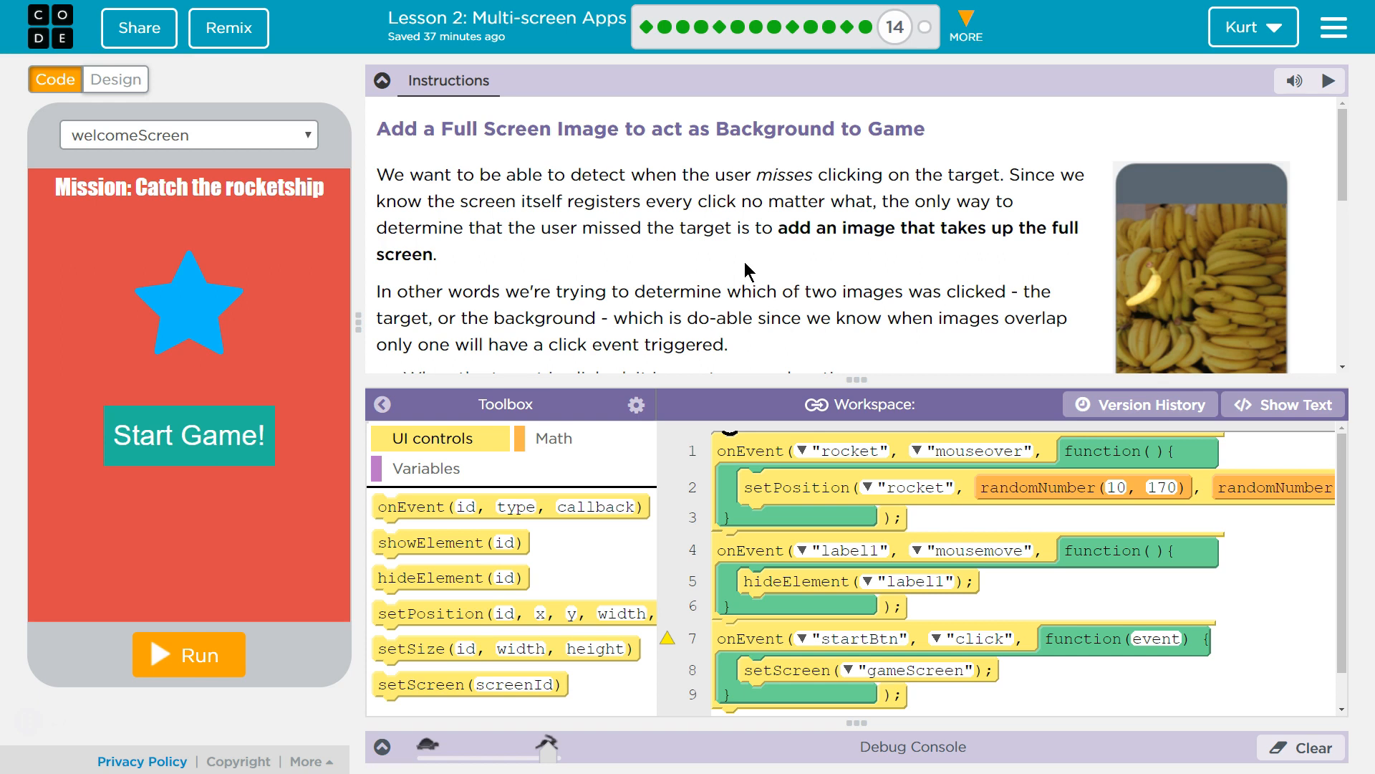
# - Show gameScreen in Design mode and add a new 100×100 image, image2, below the rocket
pyautogui.scroll(-3)
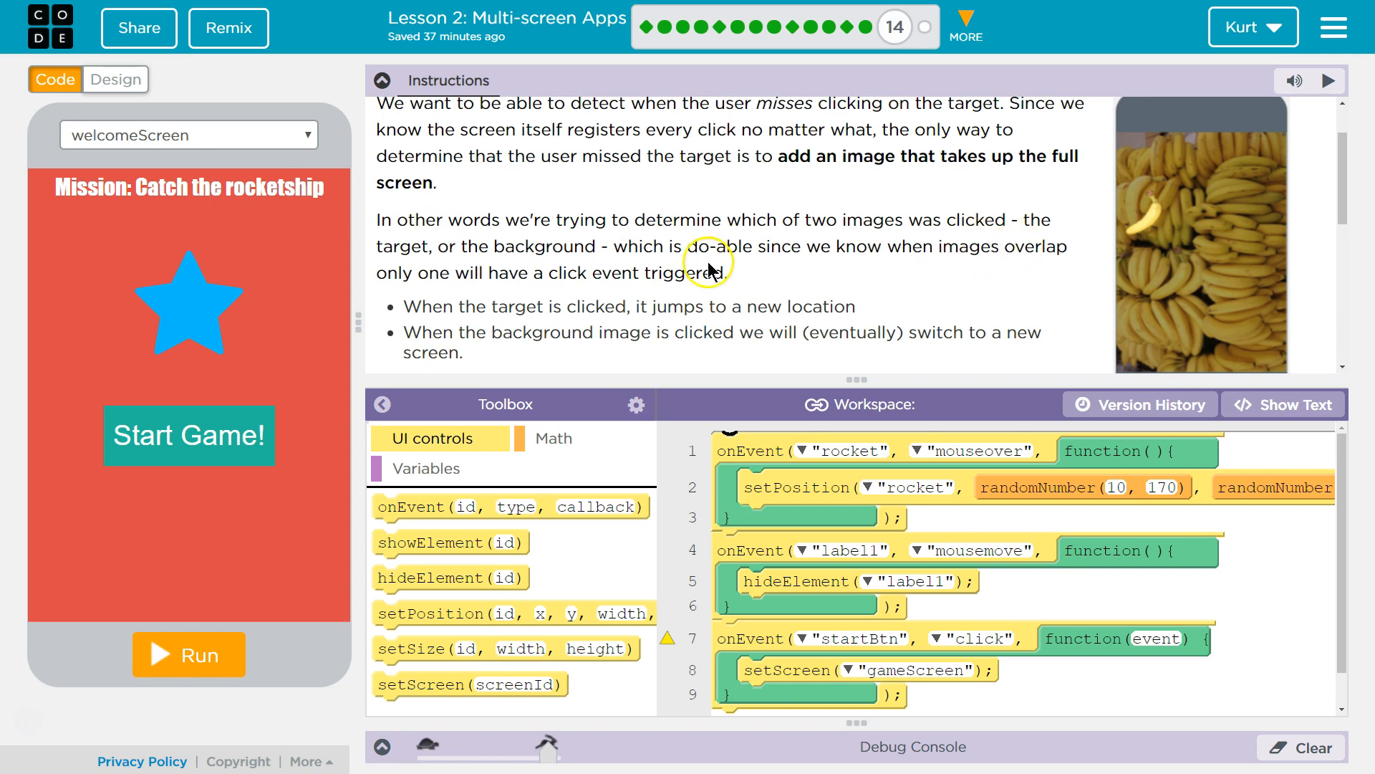
pyautogui.moveTo(540, 272)
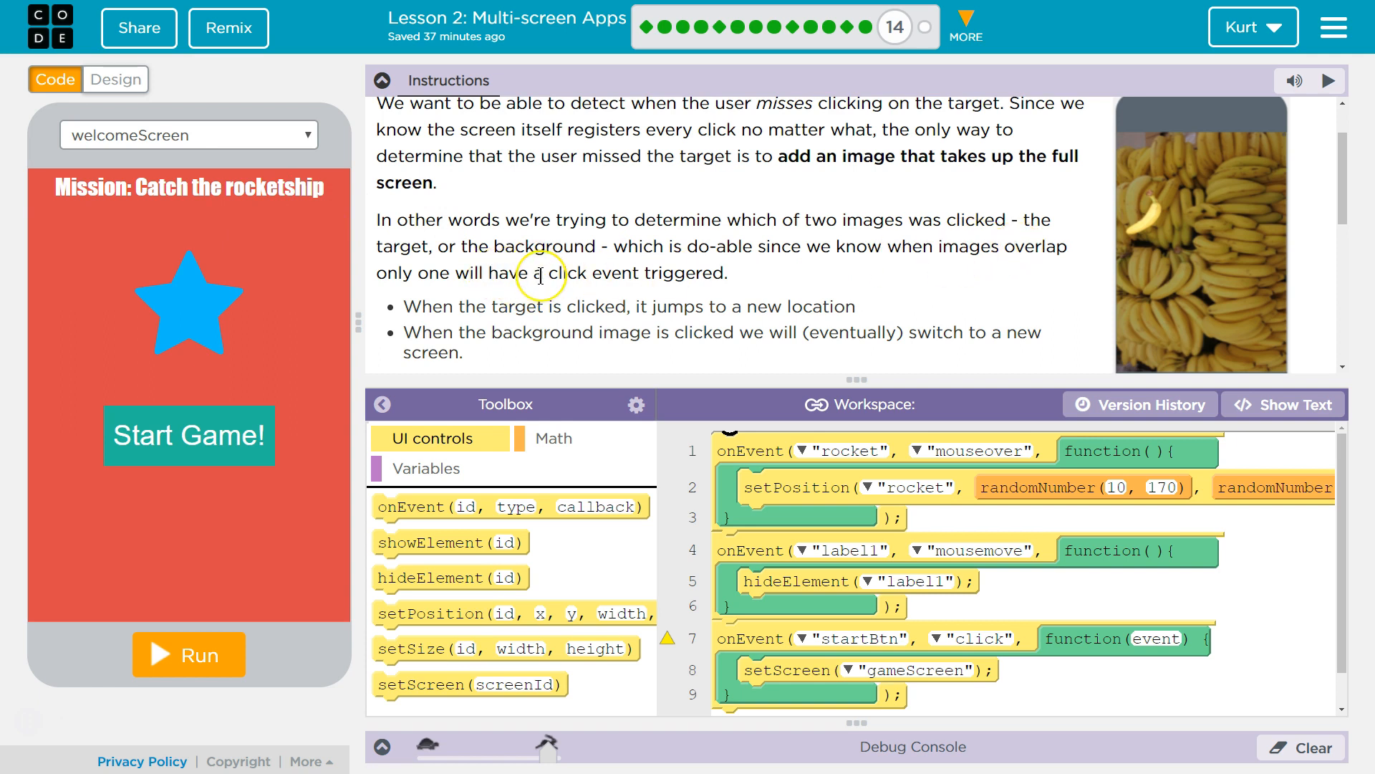
pyautogui.moveTo(541, 275)
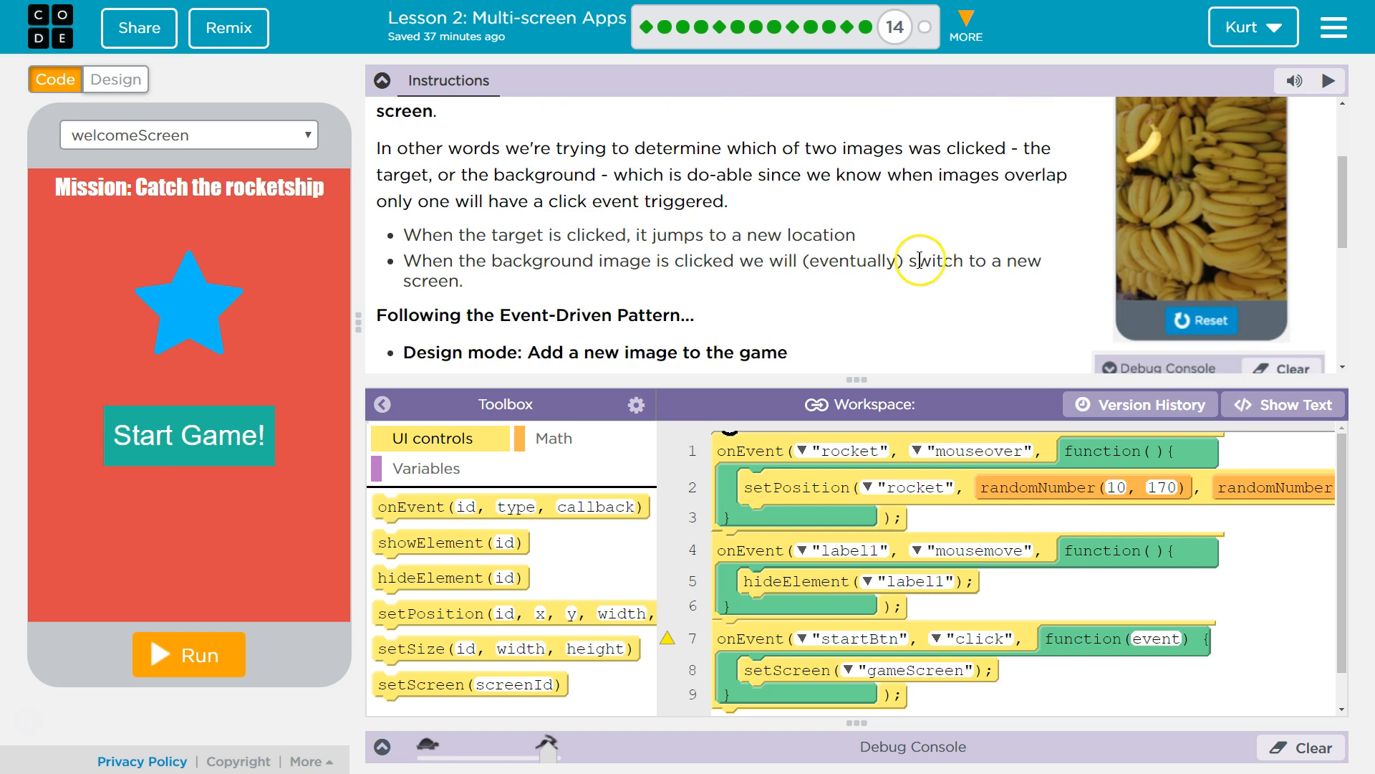
pyautogui.scroll(-3)
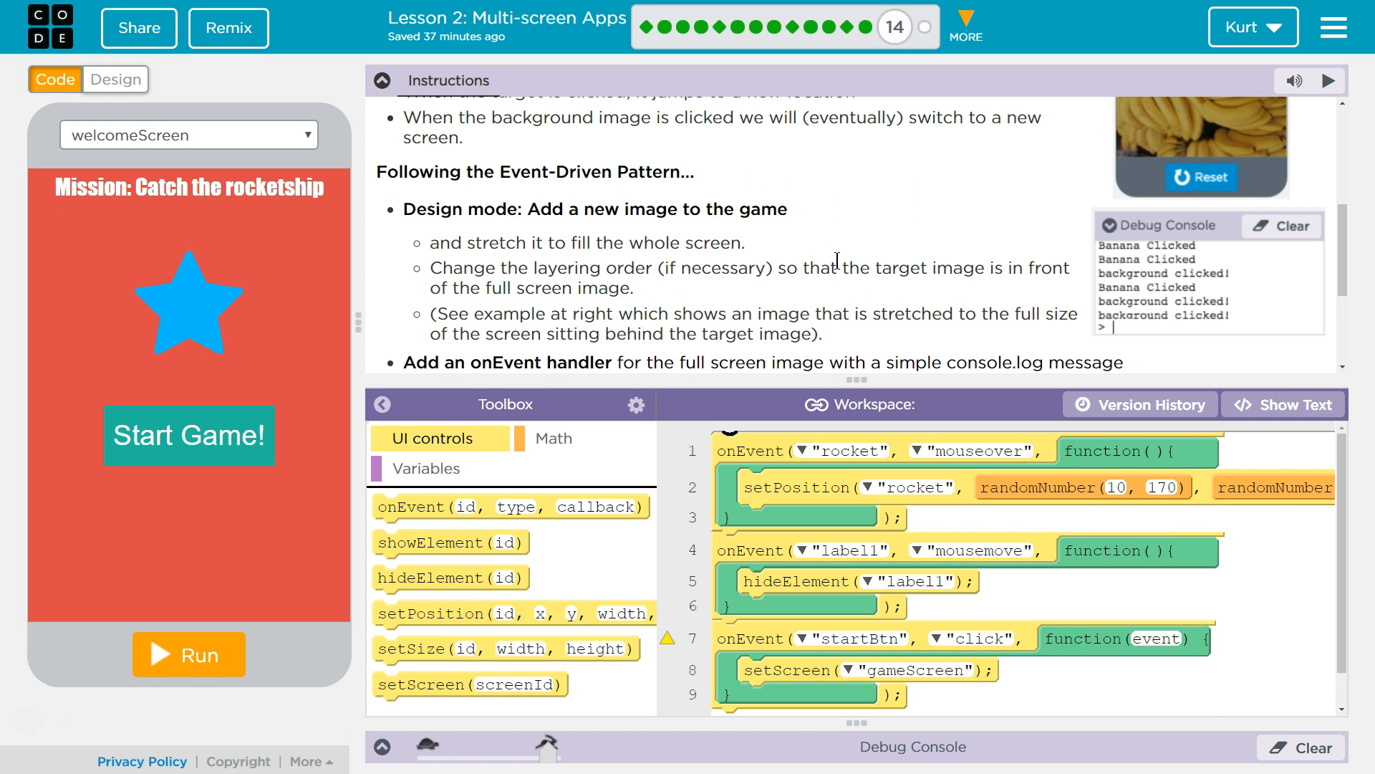
pyautogui.moveTo(902, 304)
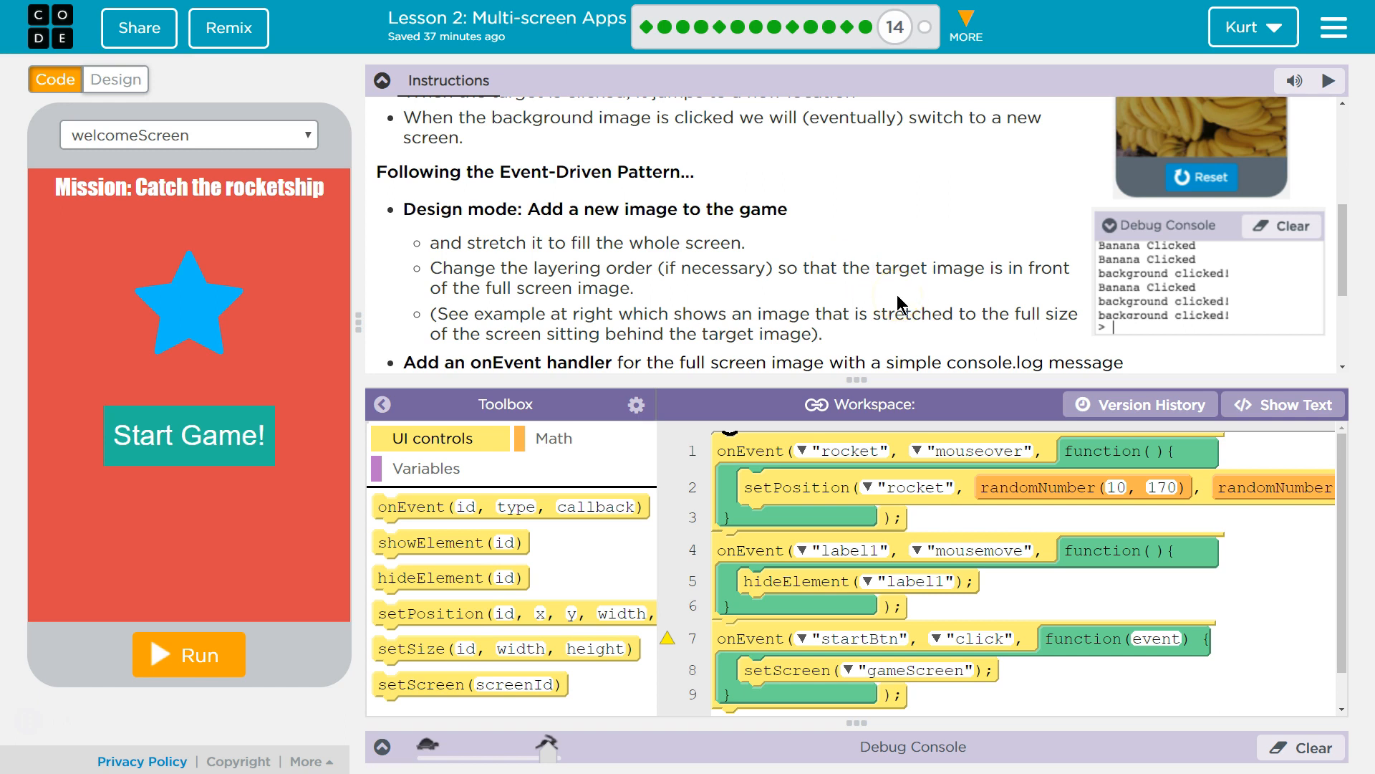
pyautogui.moveTo(845, 298)
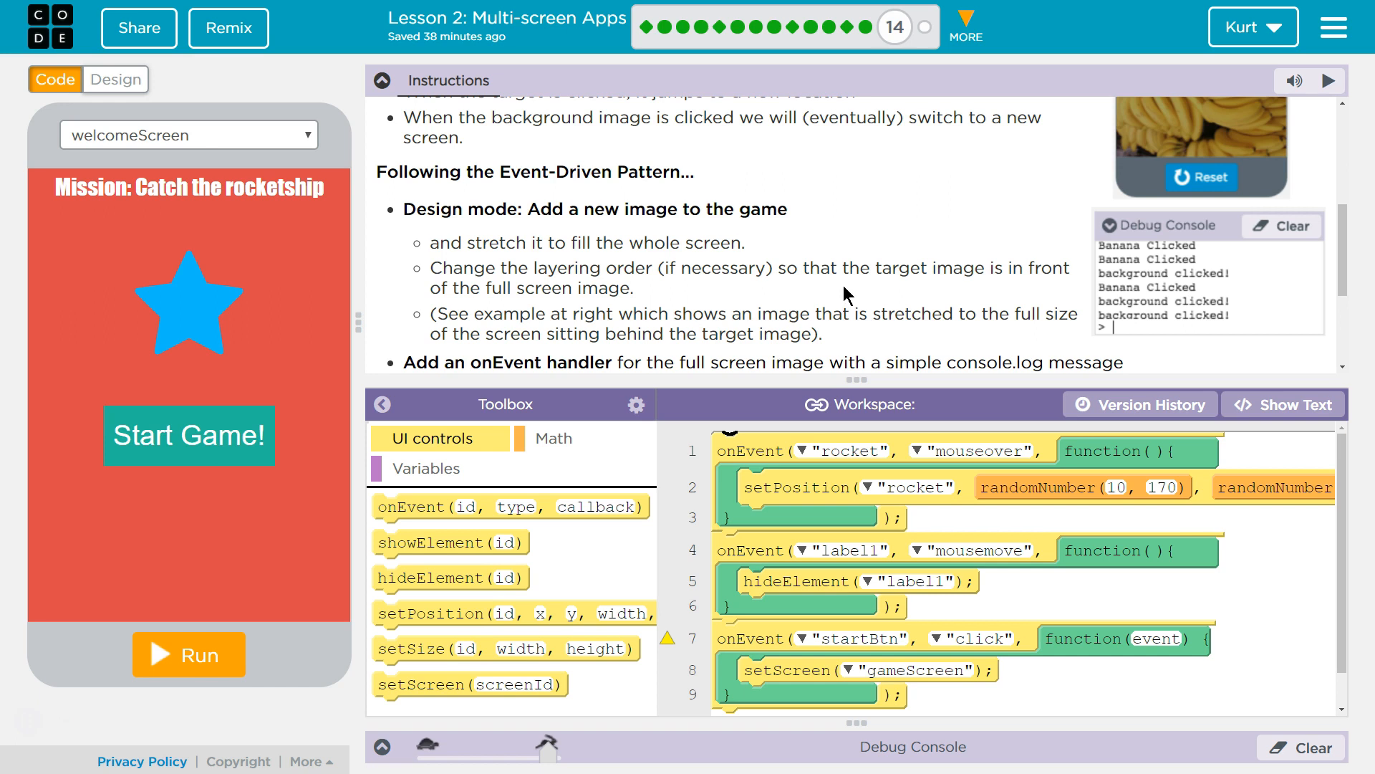
pyautogui.moveTo(708, 288)
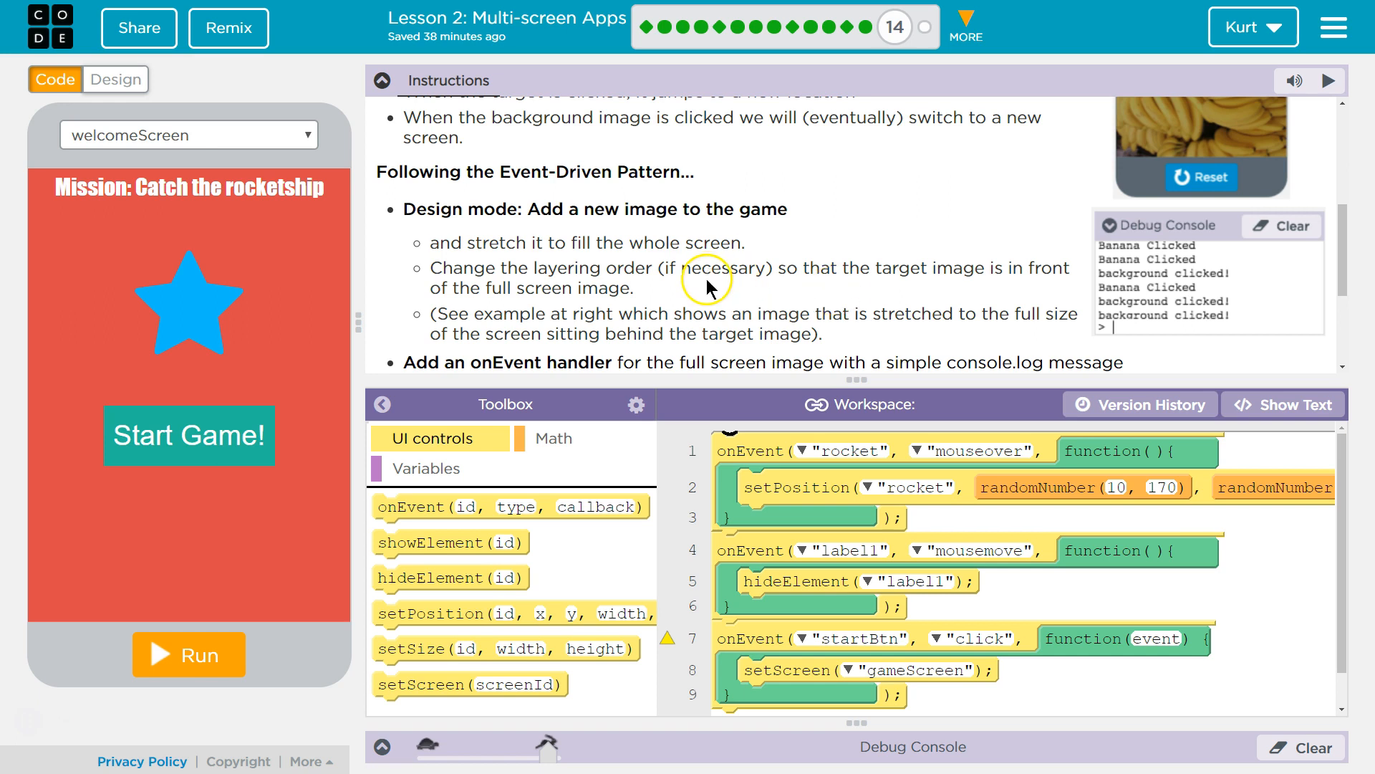
pyautogui.moveTo(815, 302)
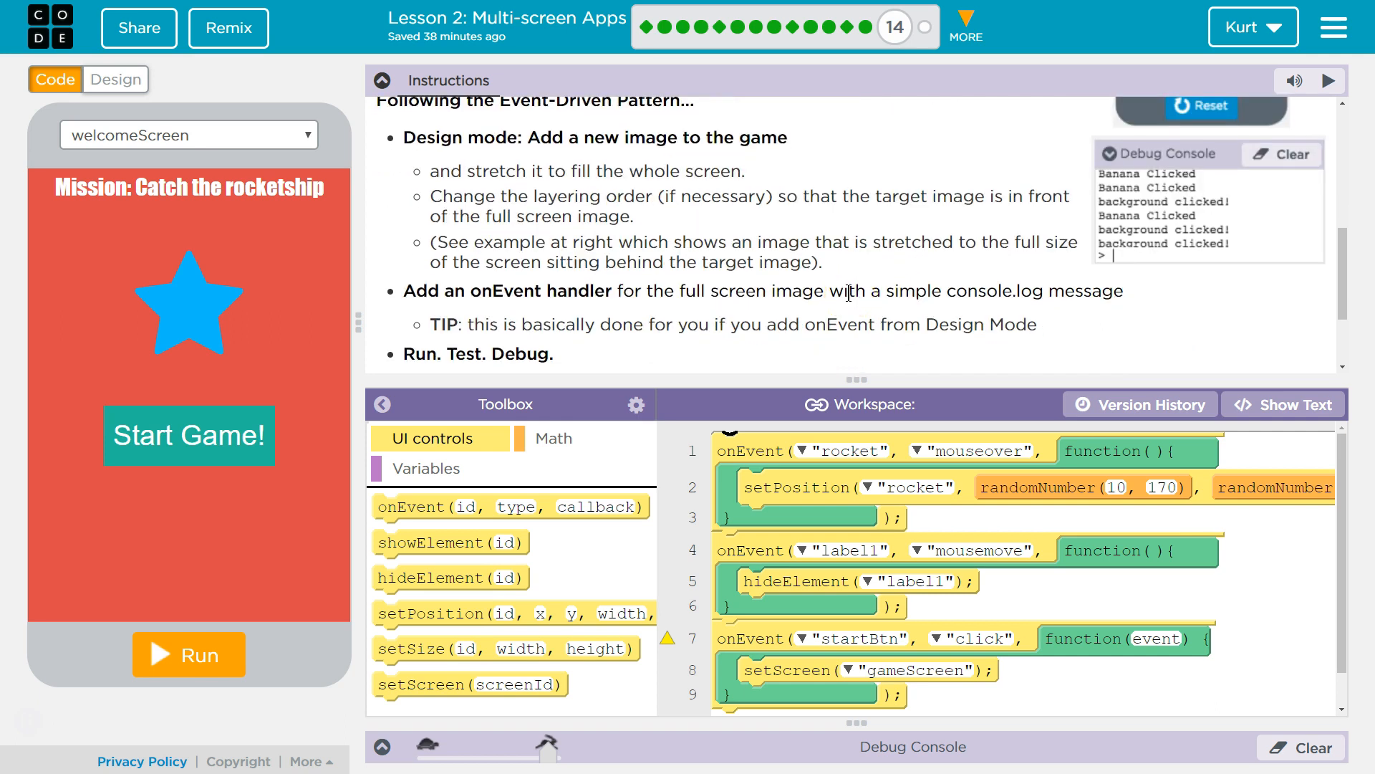
pyautogui.moveTo(656, 279)
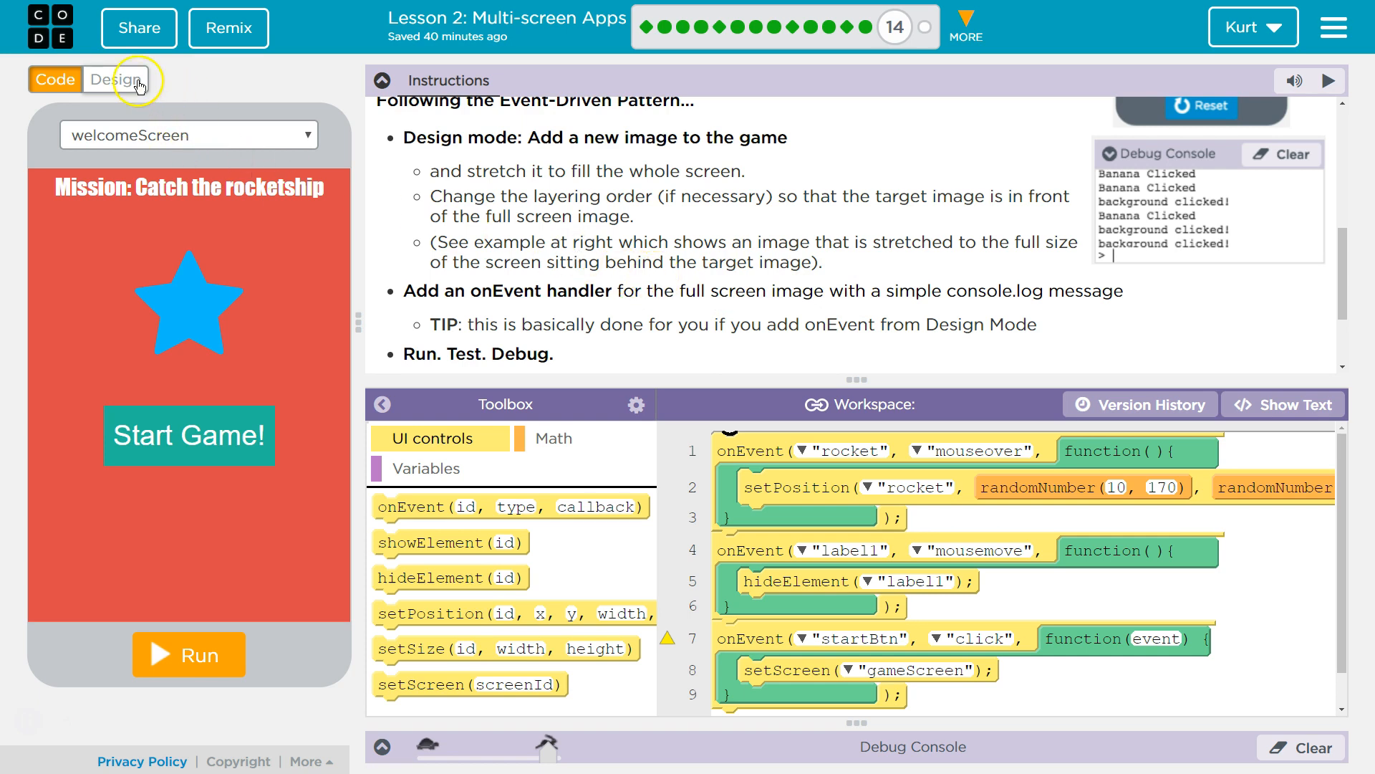
pyautogui.click(114, 79)
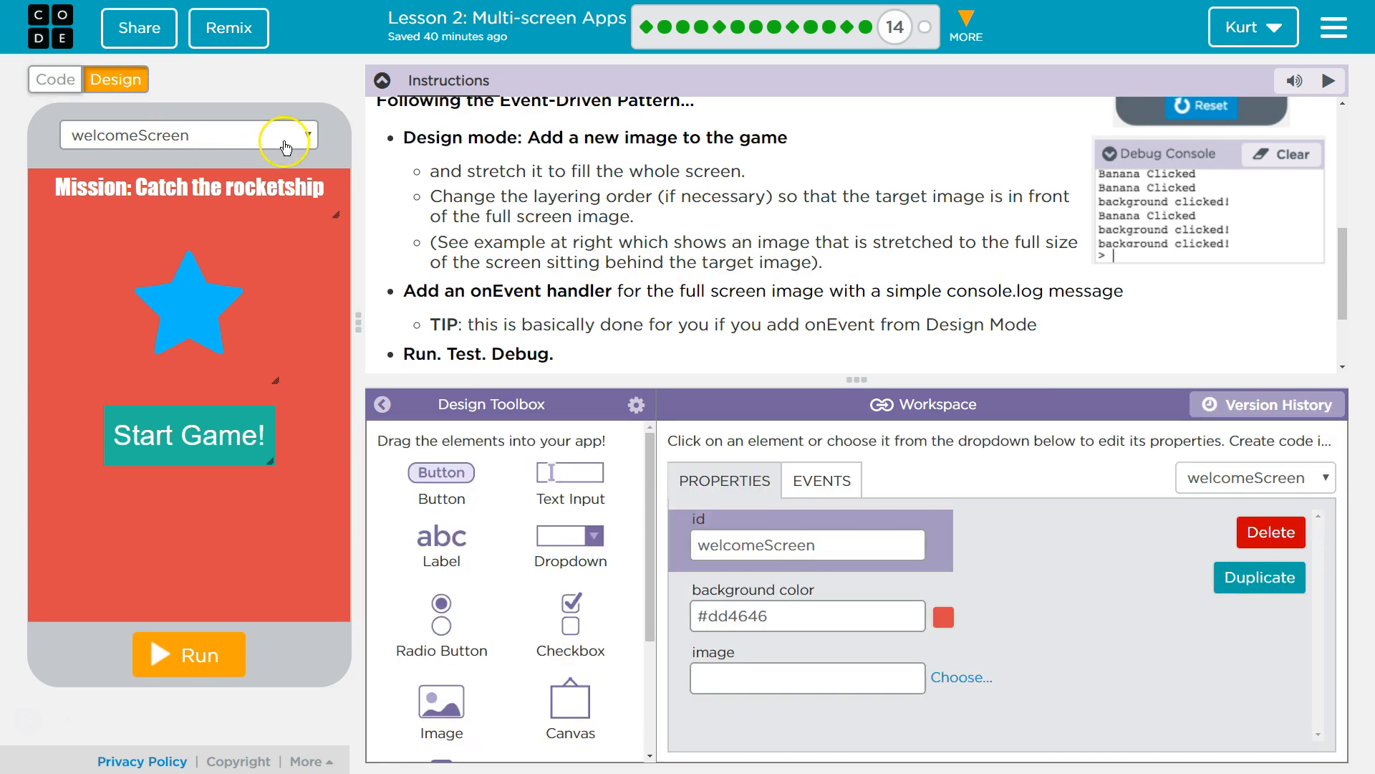
pyautogui.click(303, 134)
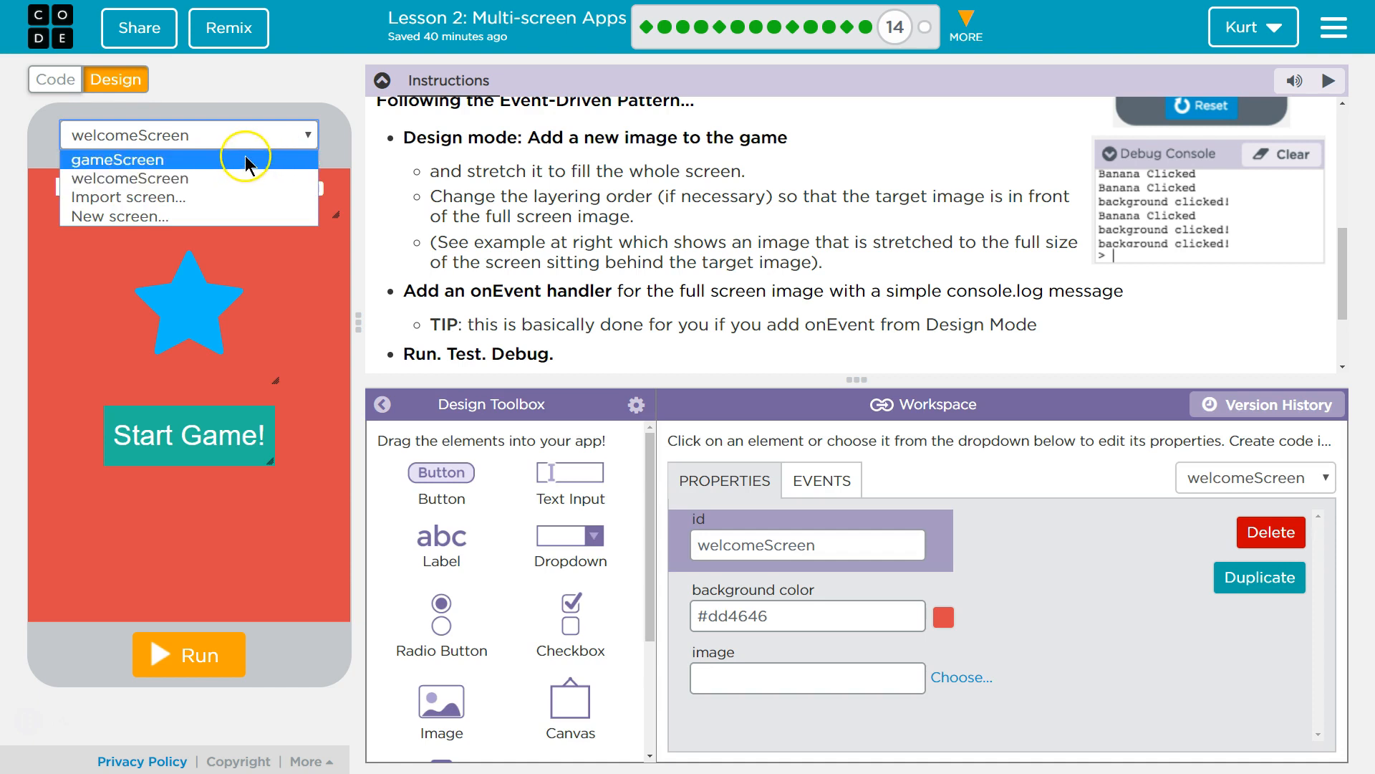
pyautogui.click(116, 159)
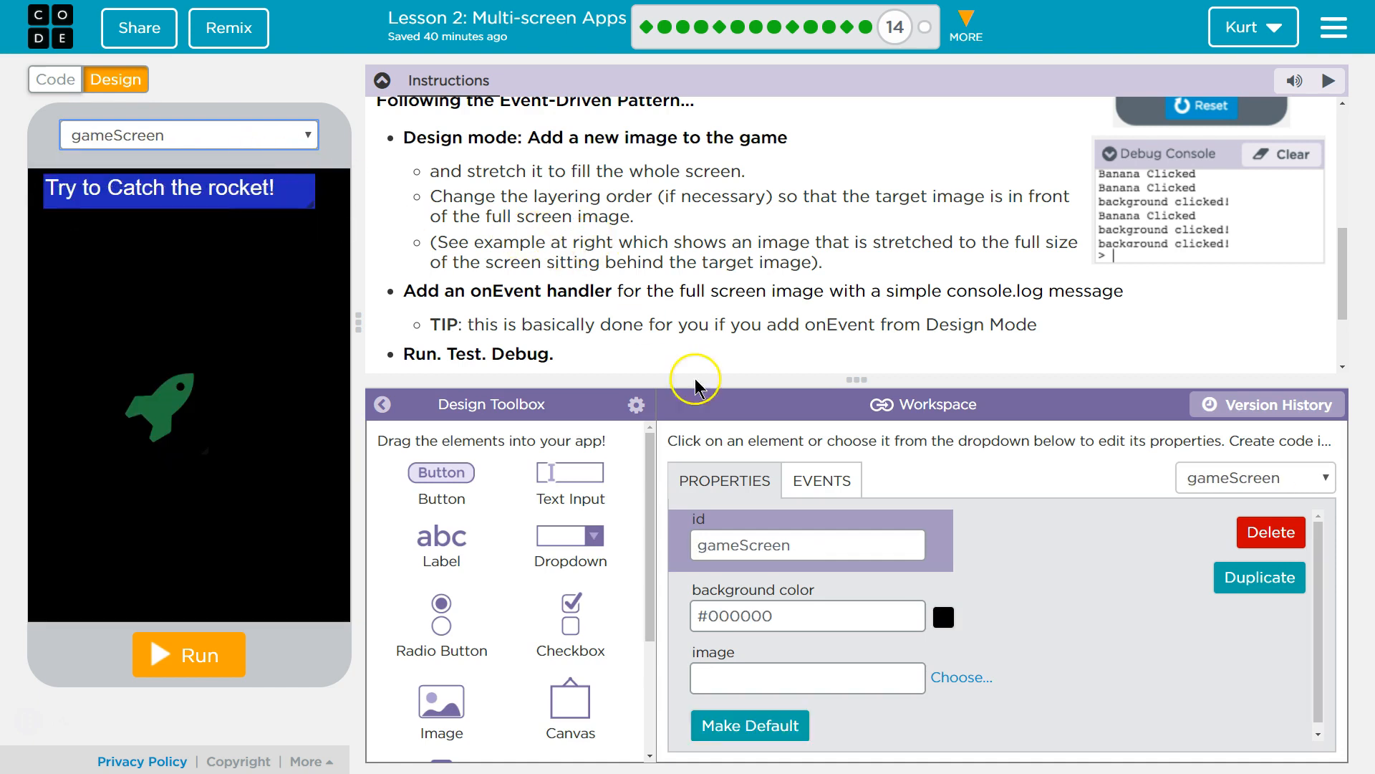
pyautogui.scroll(-3)
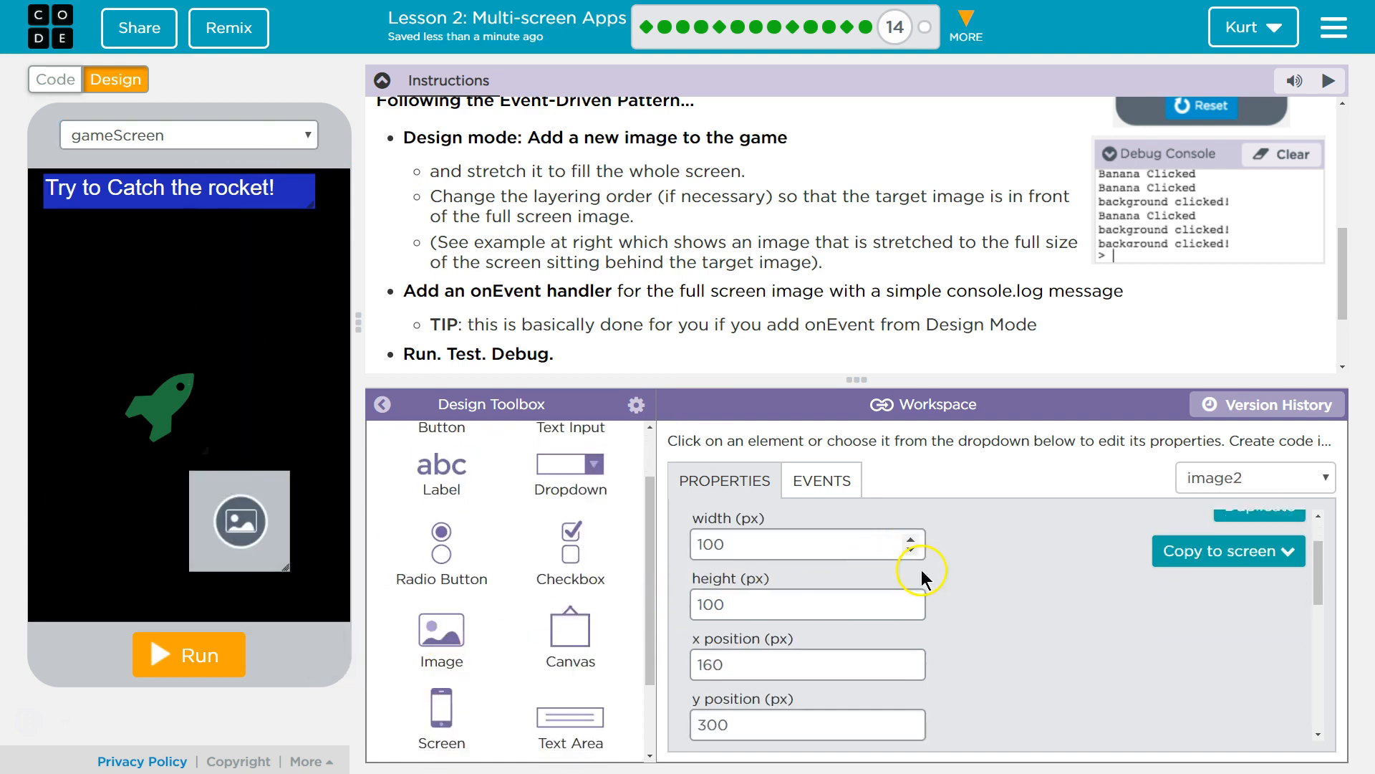
pyautogui.scroll(-3)
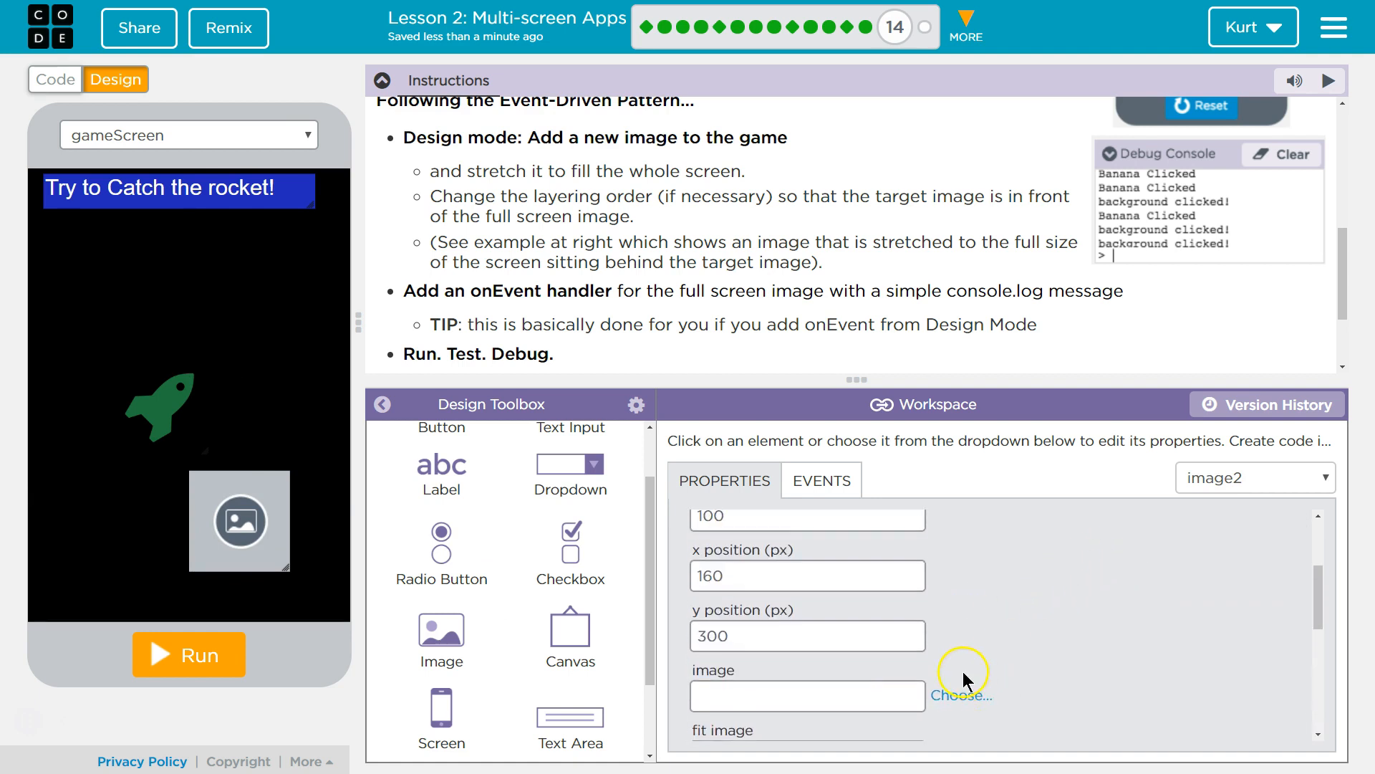
# - Upload 640px-Dark_Doodad_Nebula_Processed.jpg and choose it as image2's picture
pyautogui.click(960, 695)
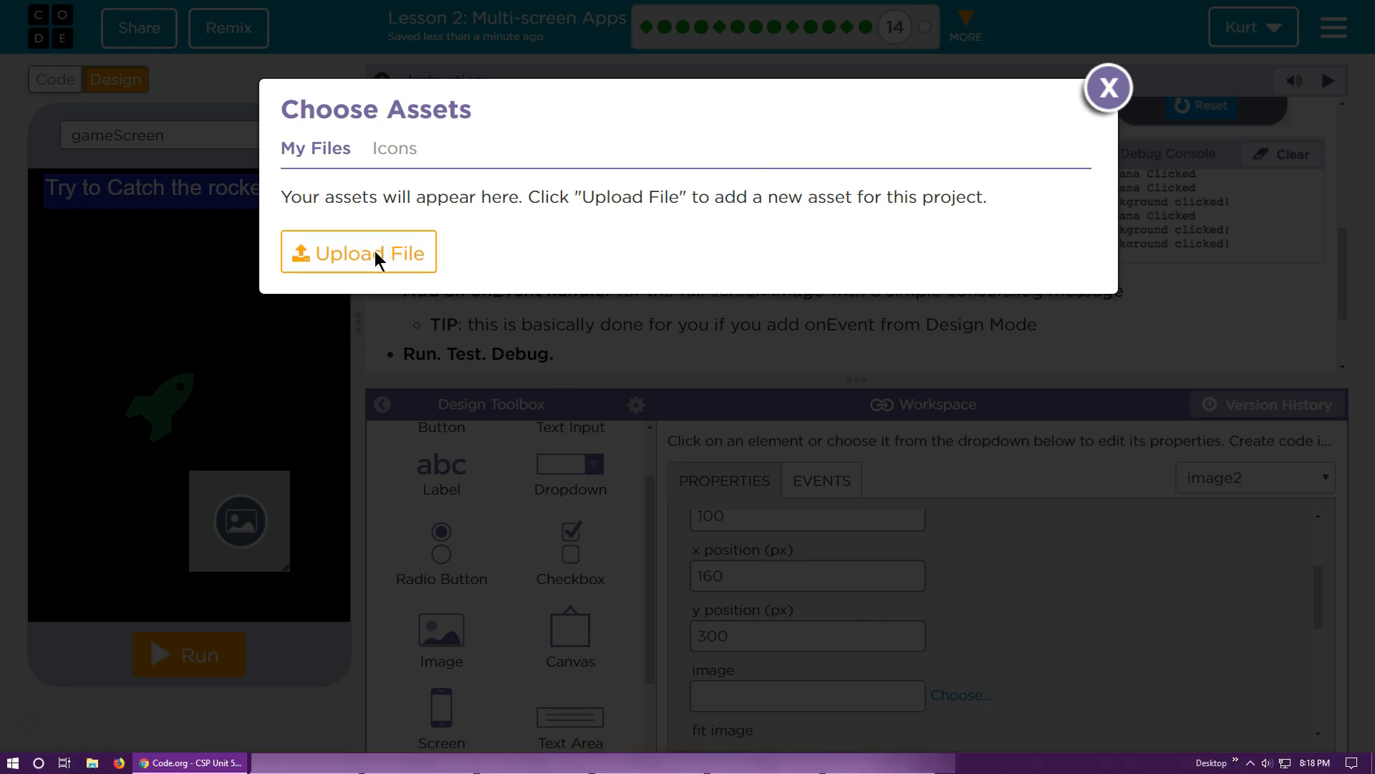
pyautogui.click(358, 252)
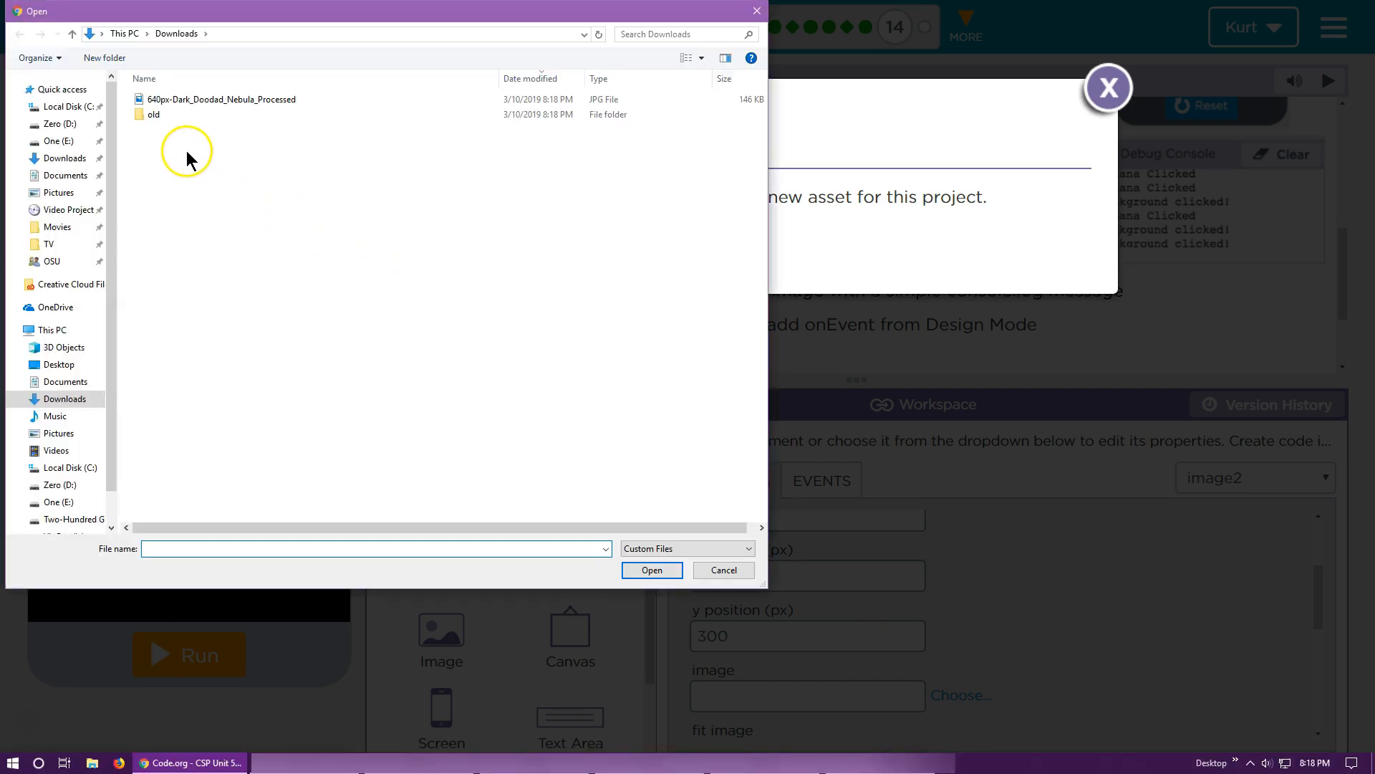
pyautogui.click(221, 99)
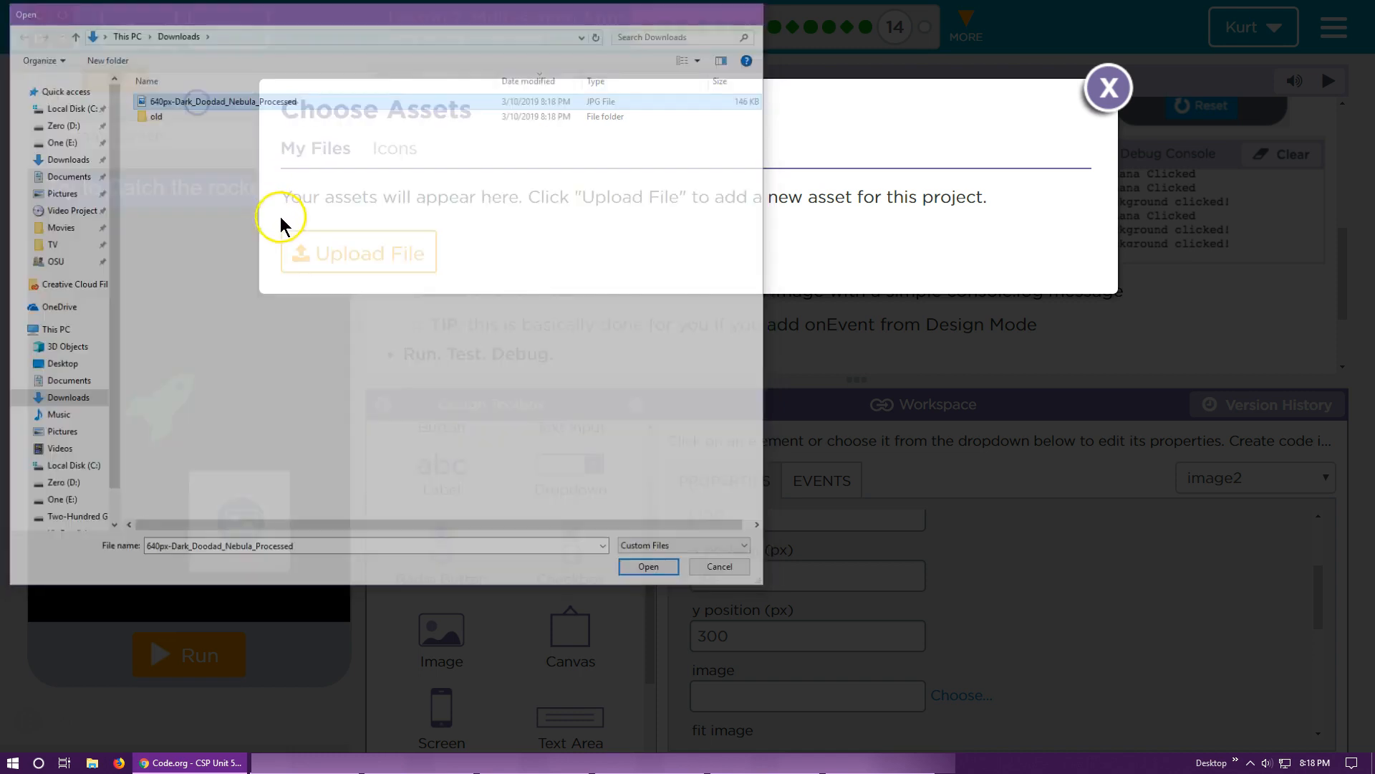
pyautogui.click(648, 566)
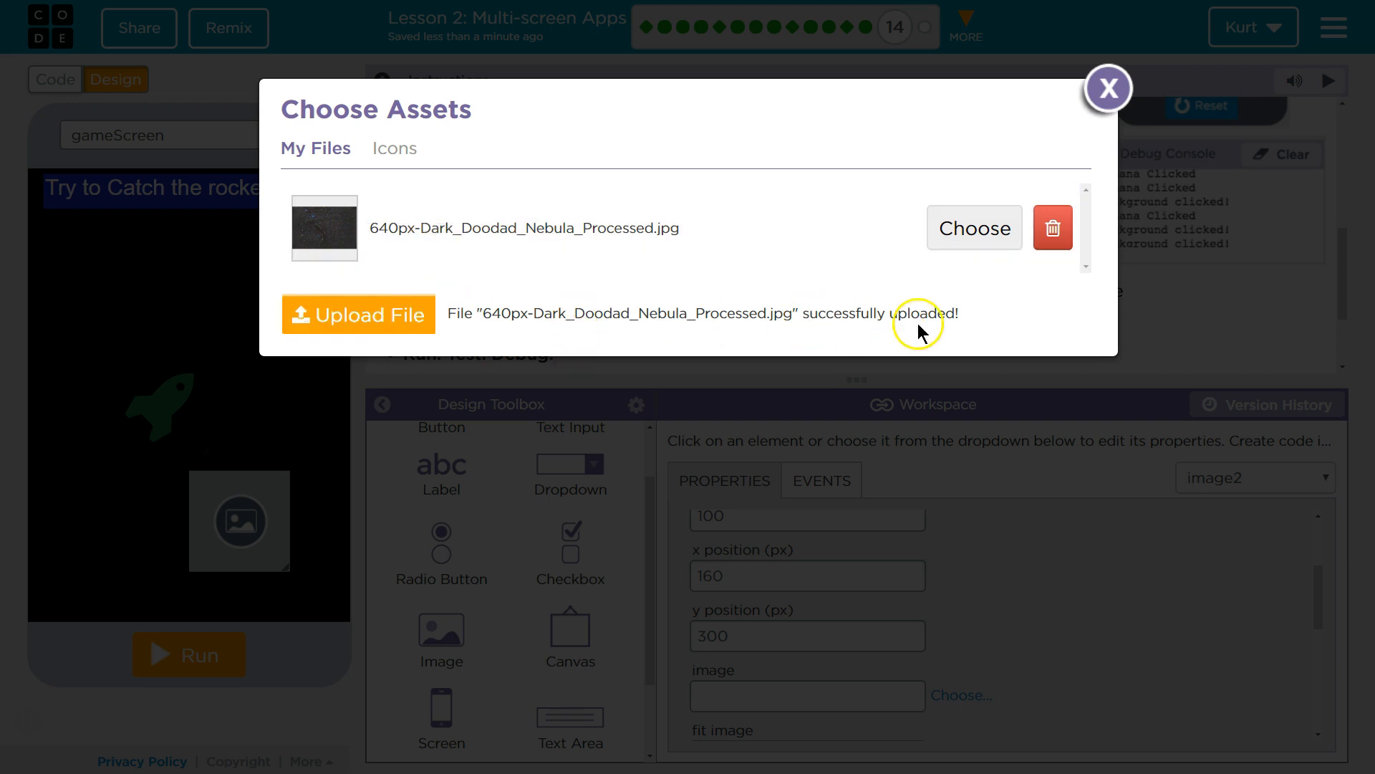
pyautogui.click(525, 228)
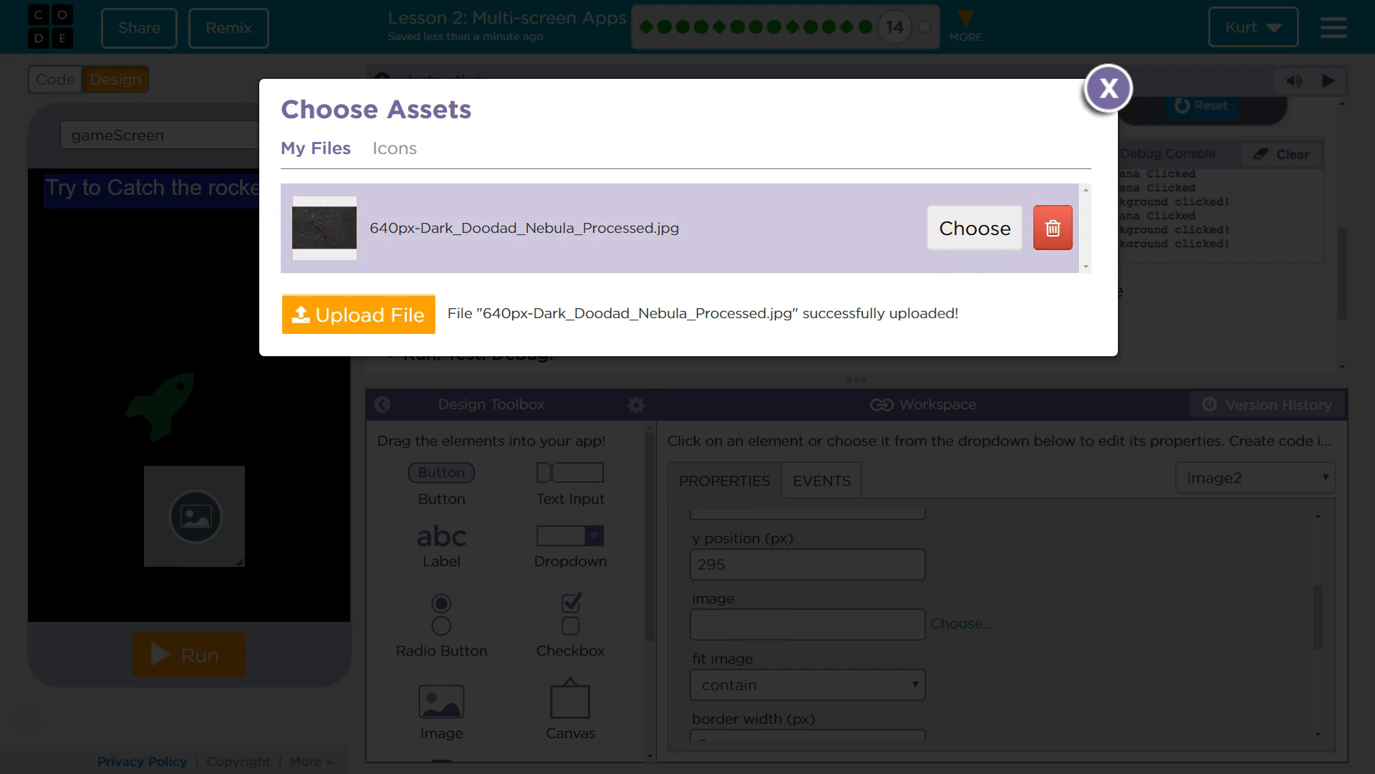
pyautogui.click(973, 228)
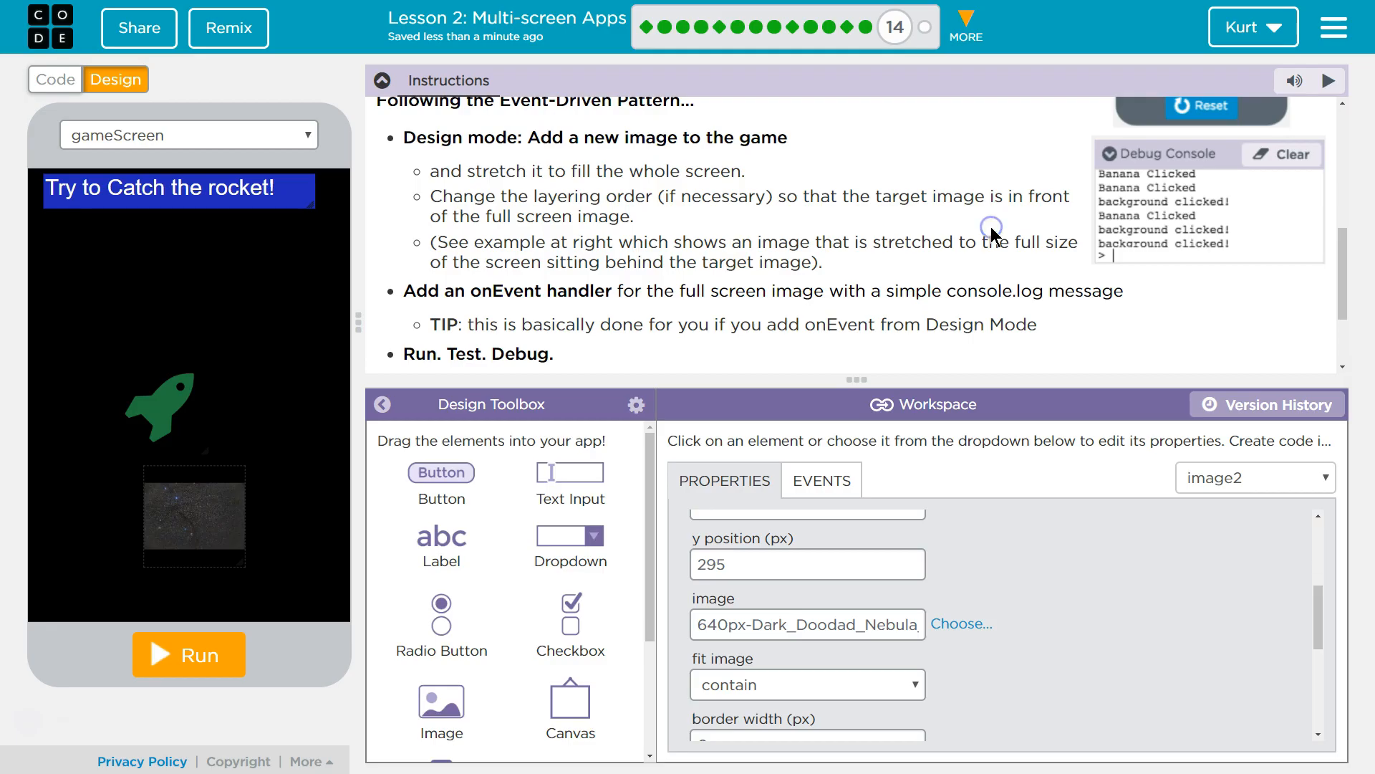
pyautogui.moveTo(236, 479)
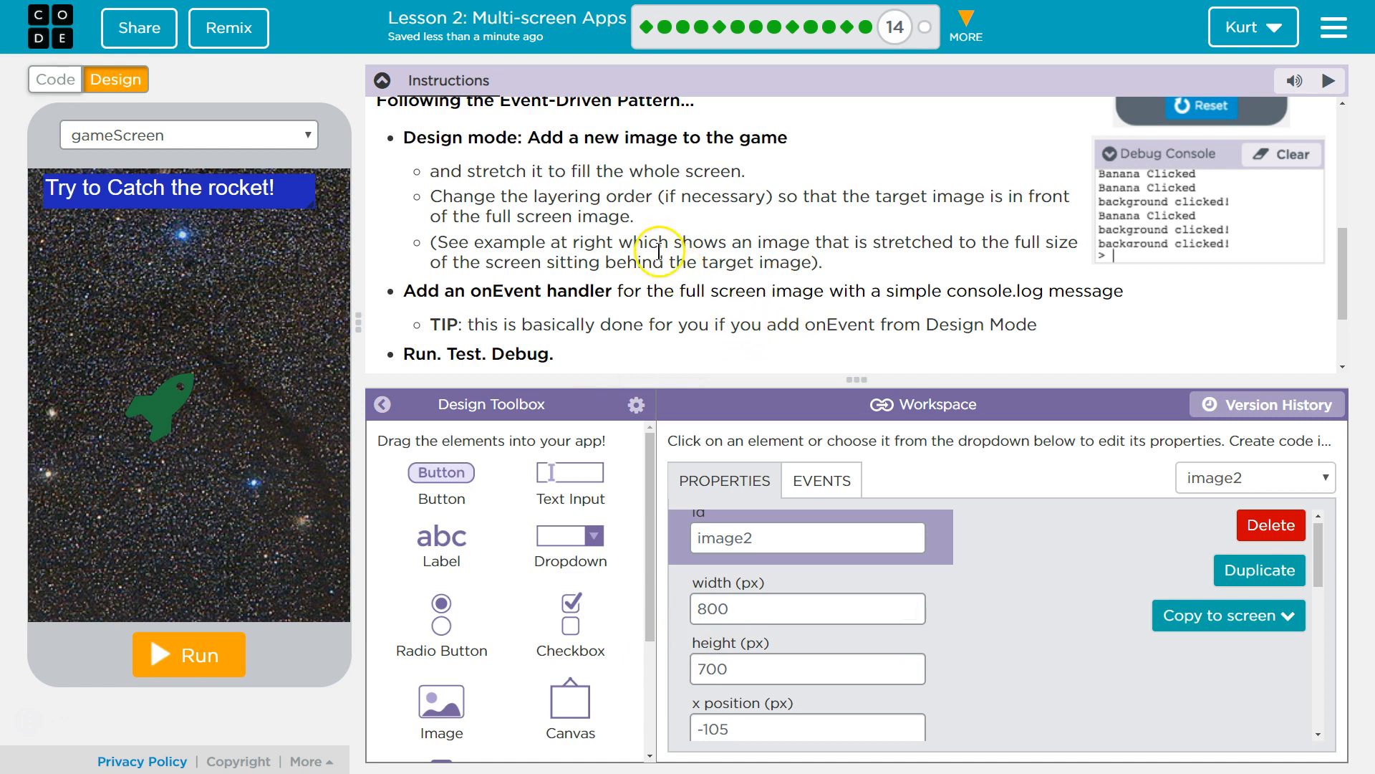
pyautogui.moveTo(788, 230)
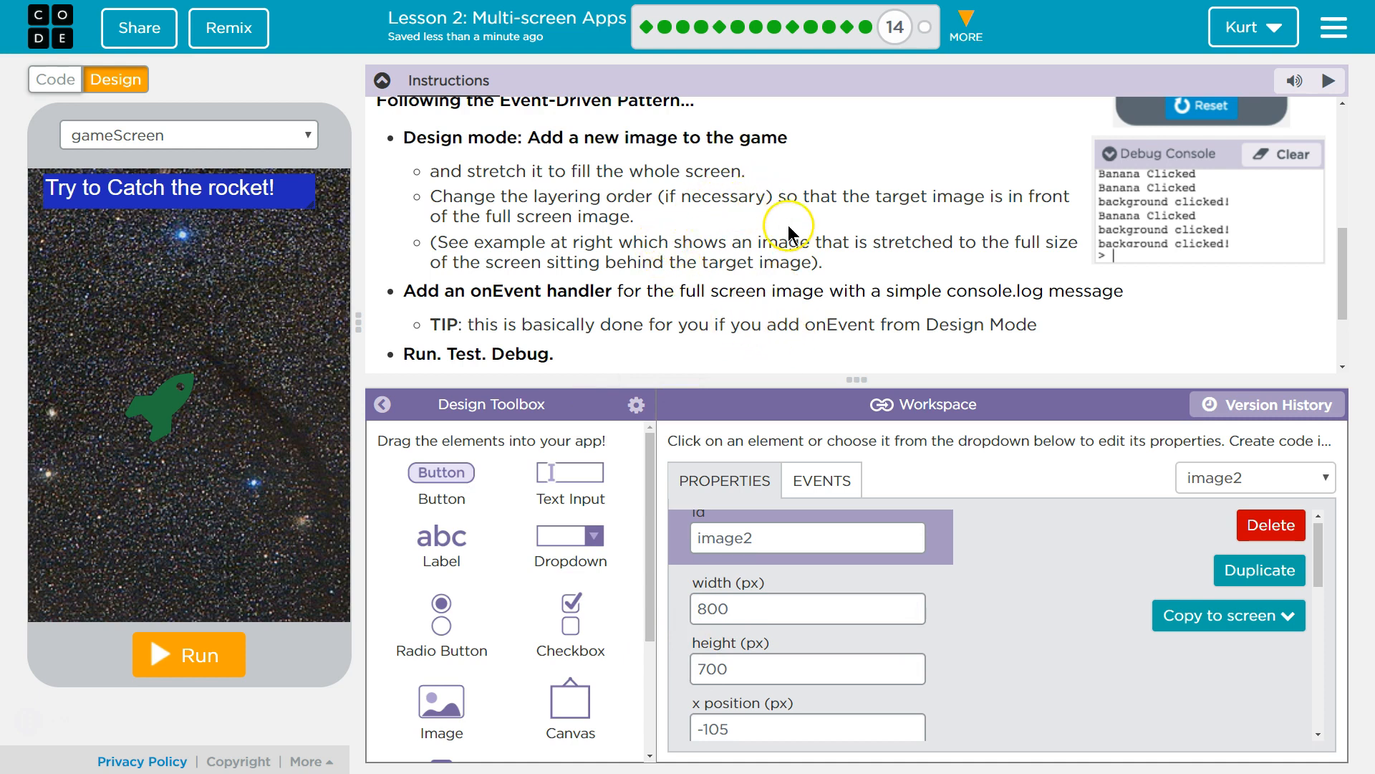
pyautogui.moveTo(706, 256)
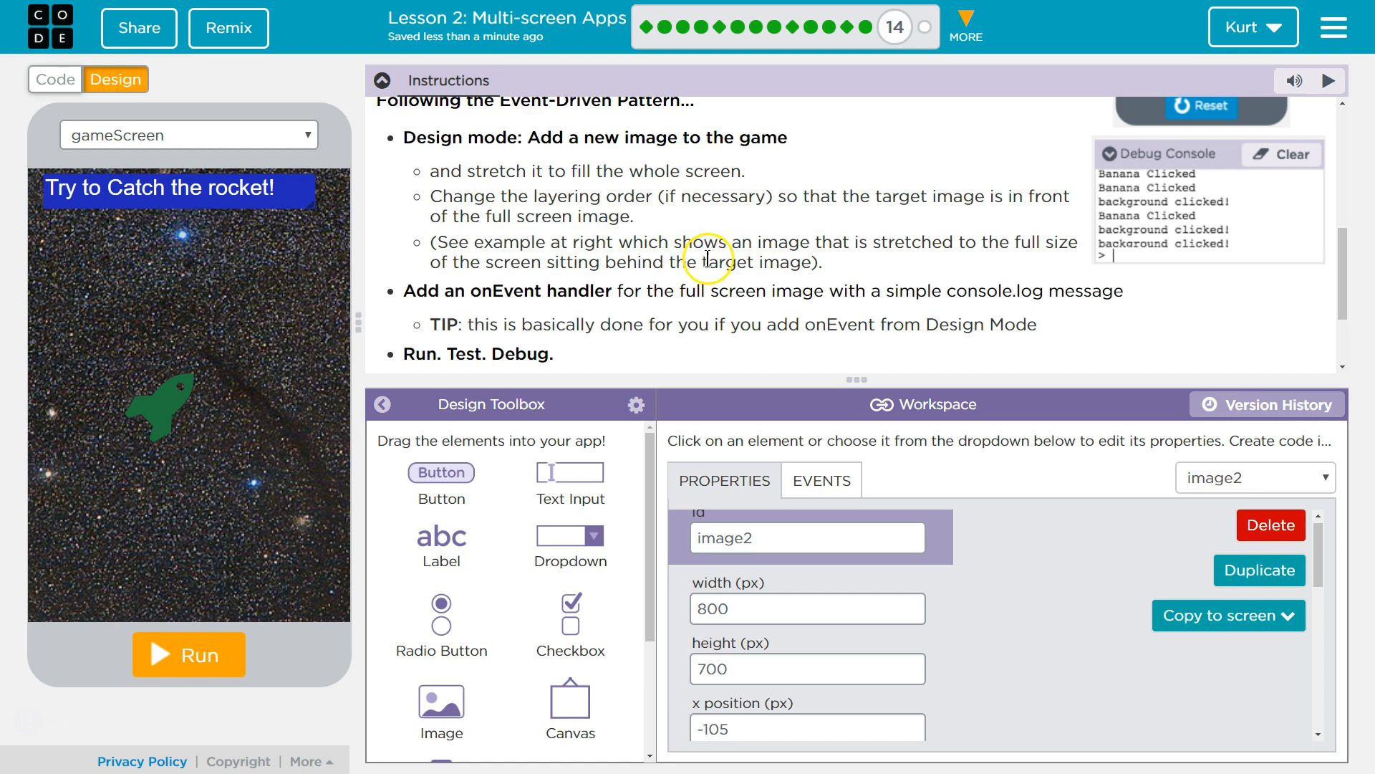
# - Stretch image2 to 800 by 700 at x −105 so the nebula fills gameScreen behind the rocket
pyautogui.scroll(3)
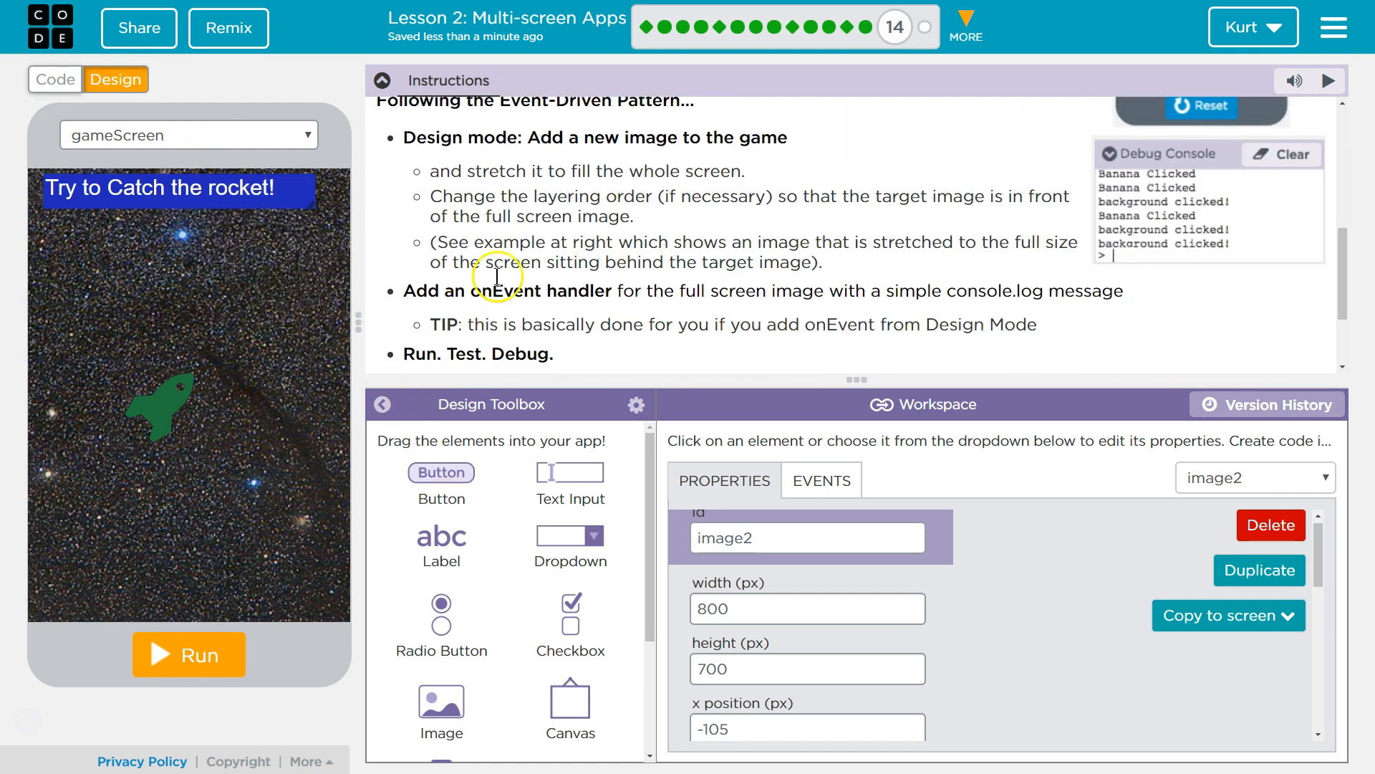
pyautogui.moveTo(765, 259)
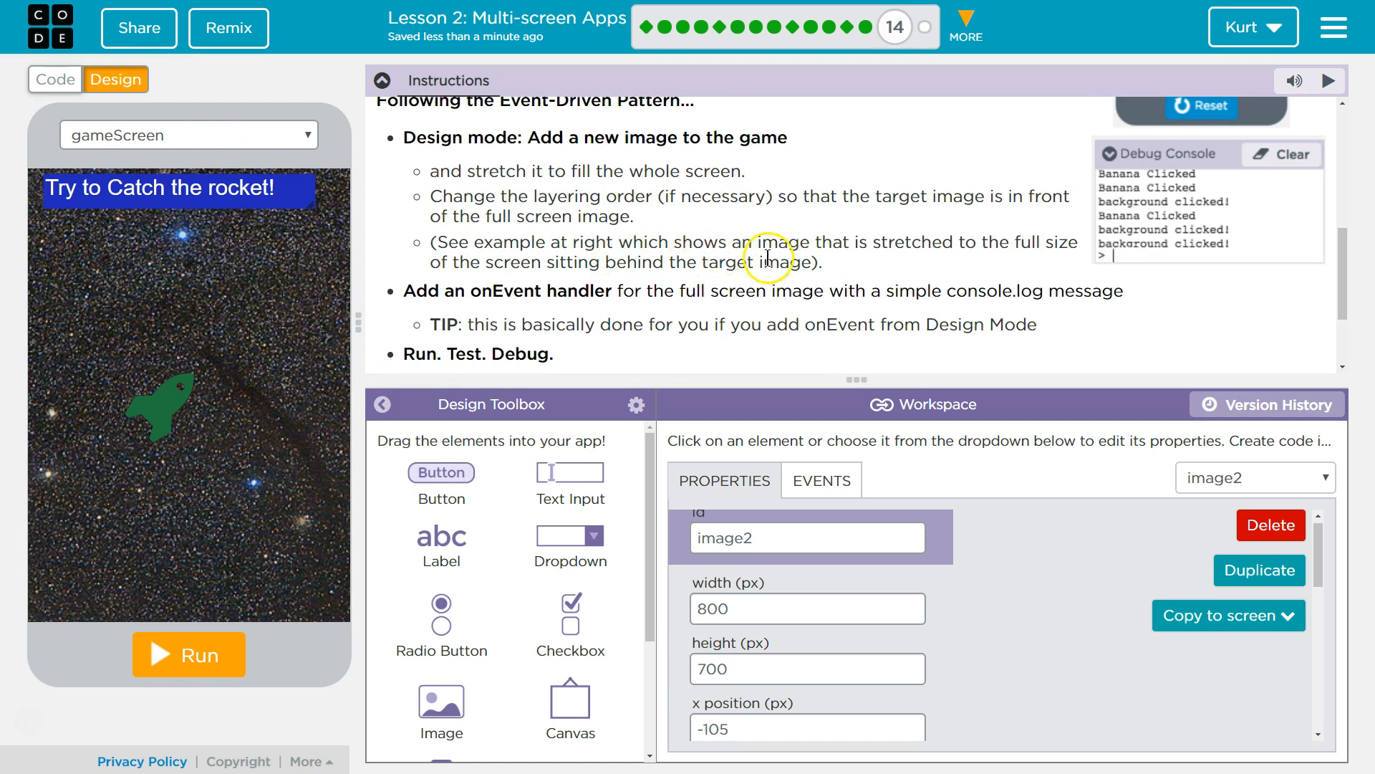
pyautogui.moveTo(841, 507)
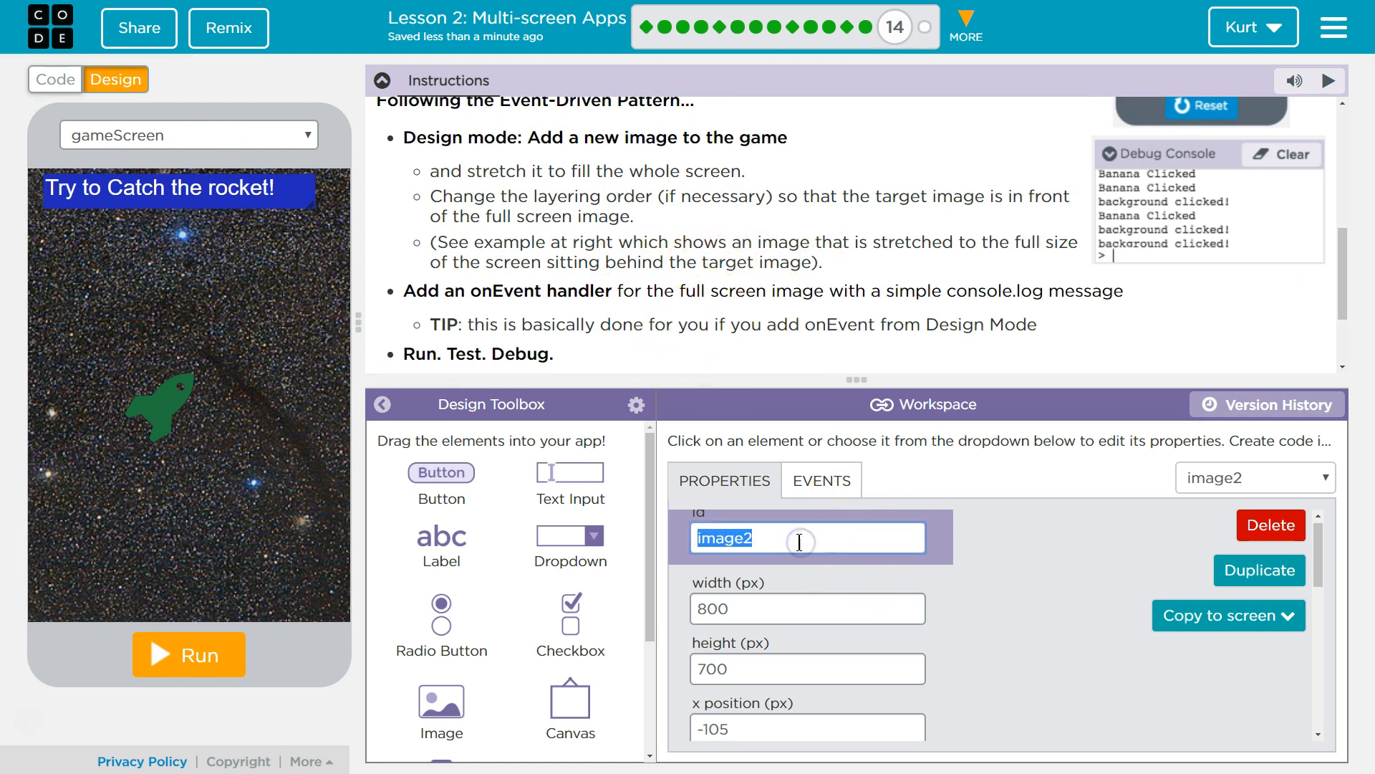
# - Rename the image to spaceBackground and show its Events options
pyautogui.write('spaceBac')
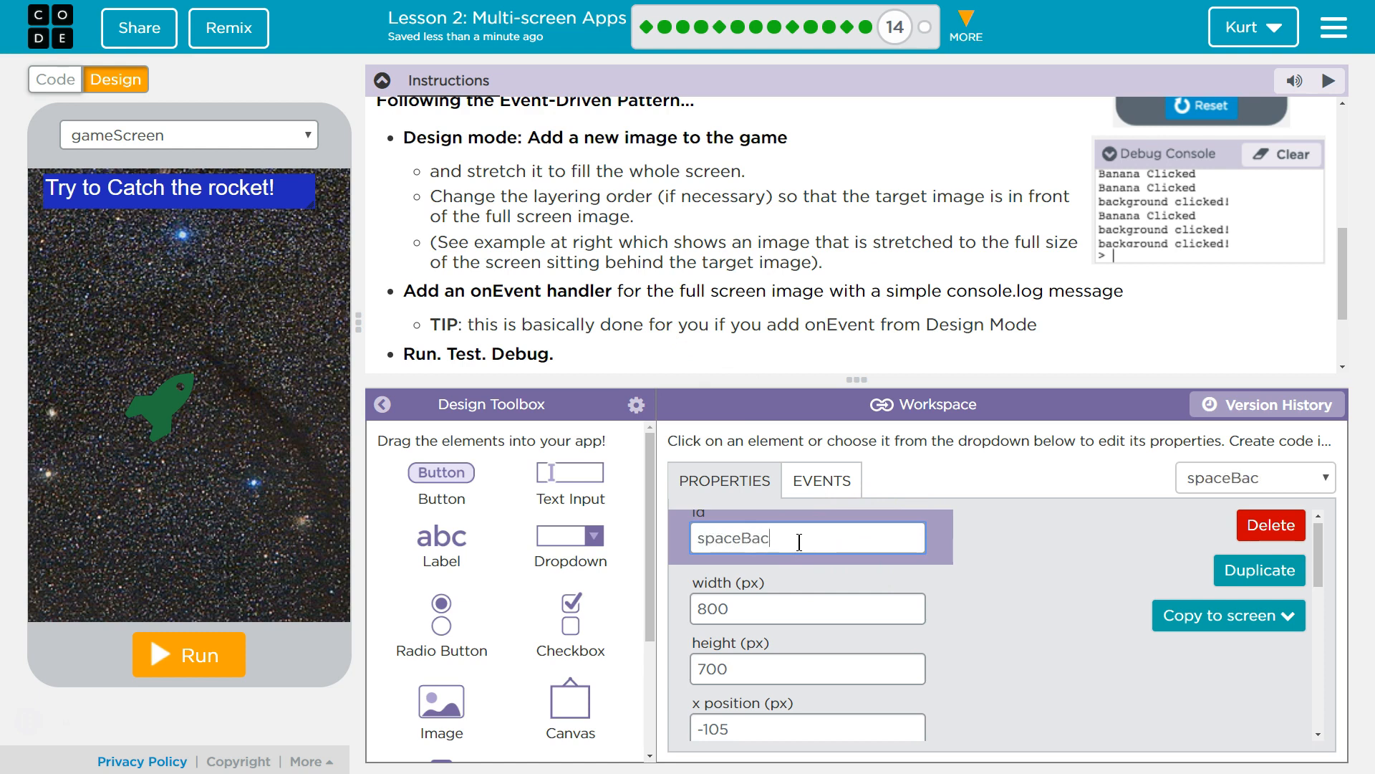
pyautogui.write('kground')
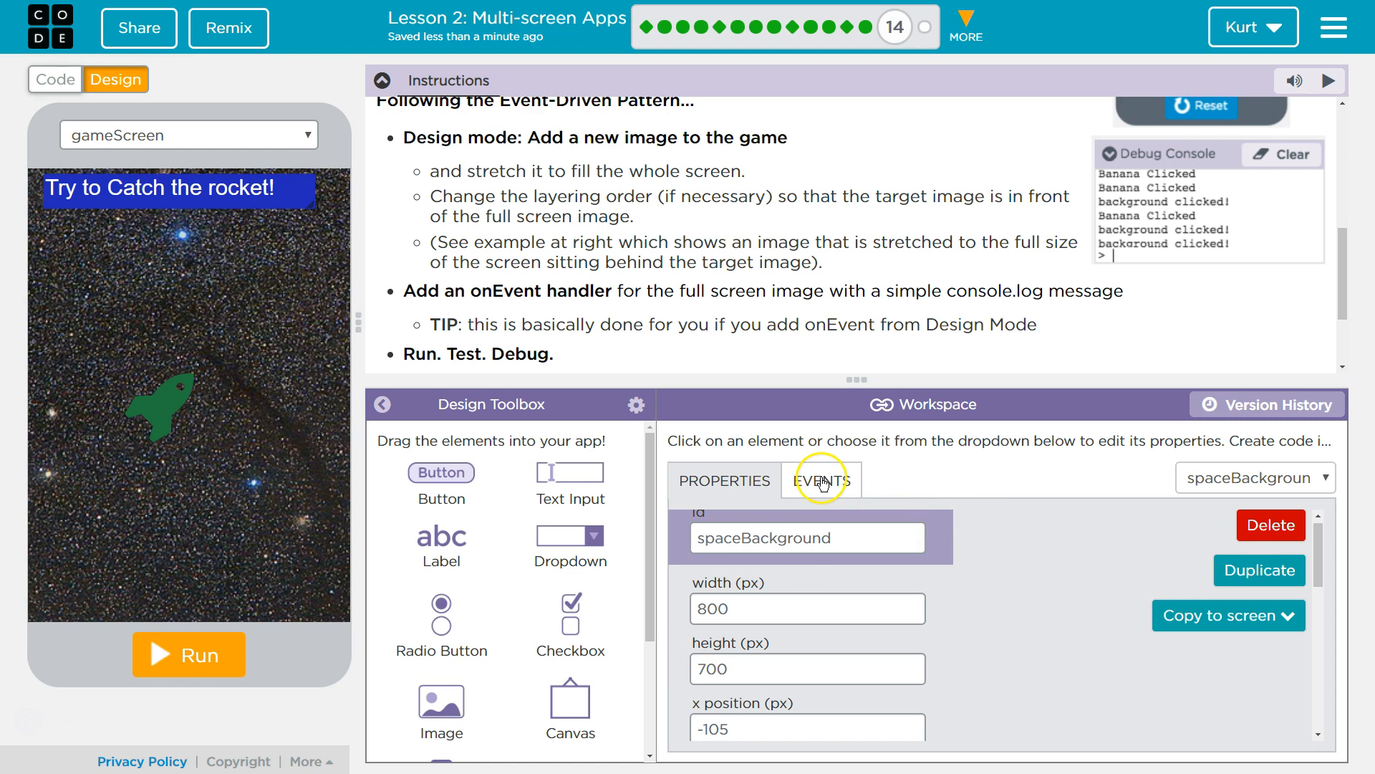
pyautogui.click(821, 481)
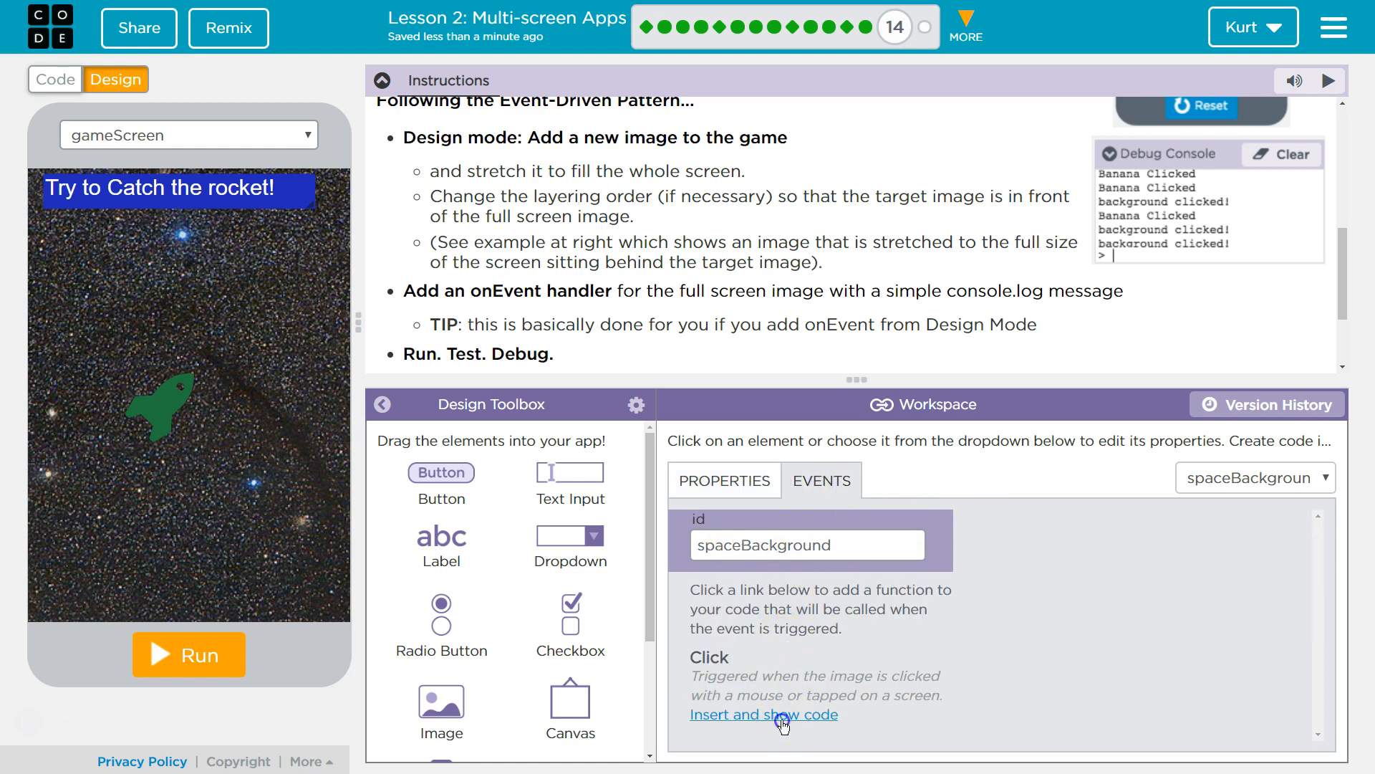
# - Insert a spaceBackground click handler logging "spaceBackground clicked!" and run the app
pyautogui.click(764, 714)
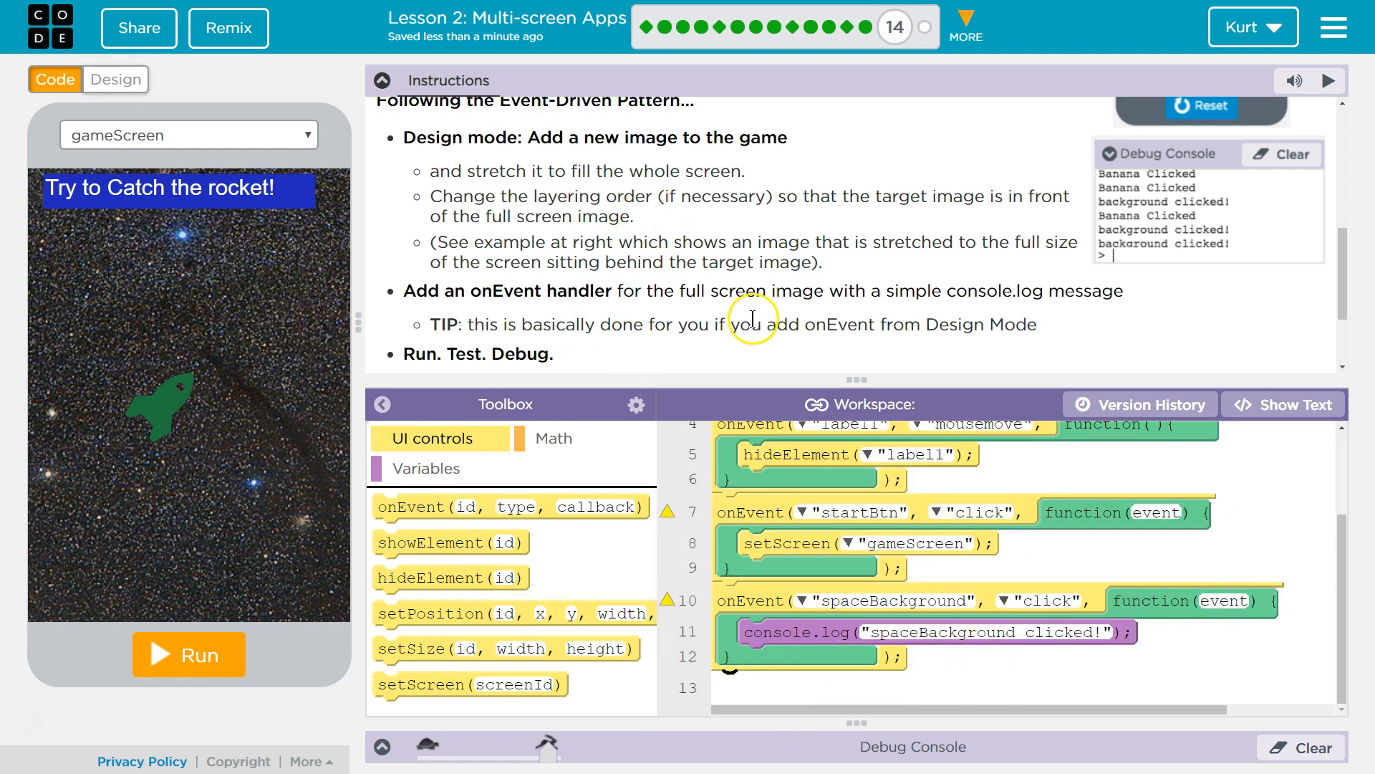
pyautogui.moveTo(760, 314)
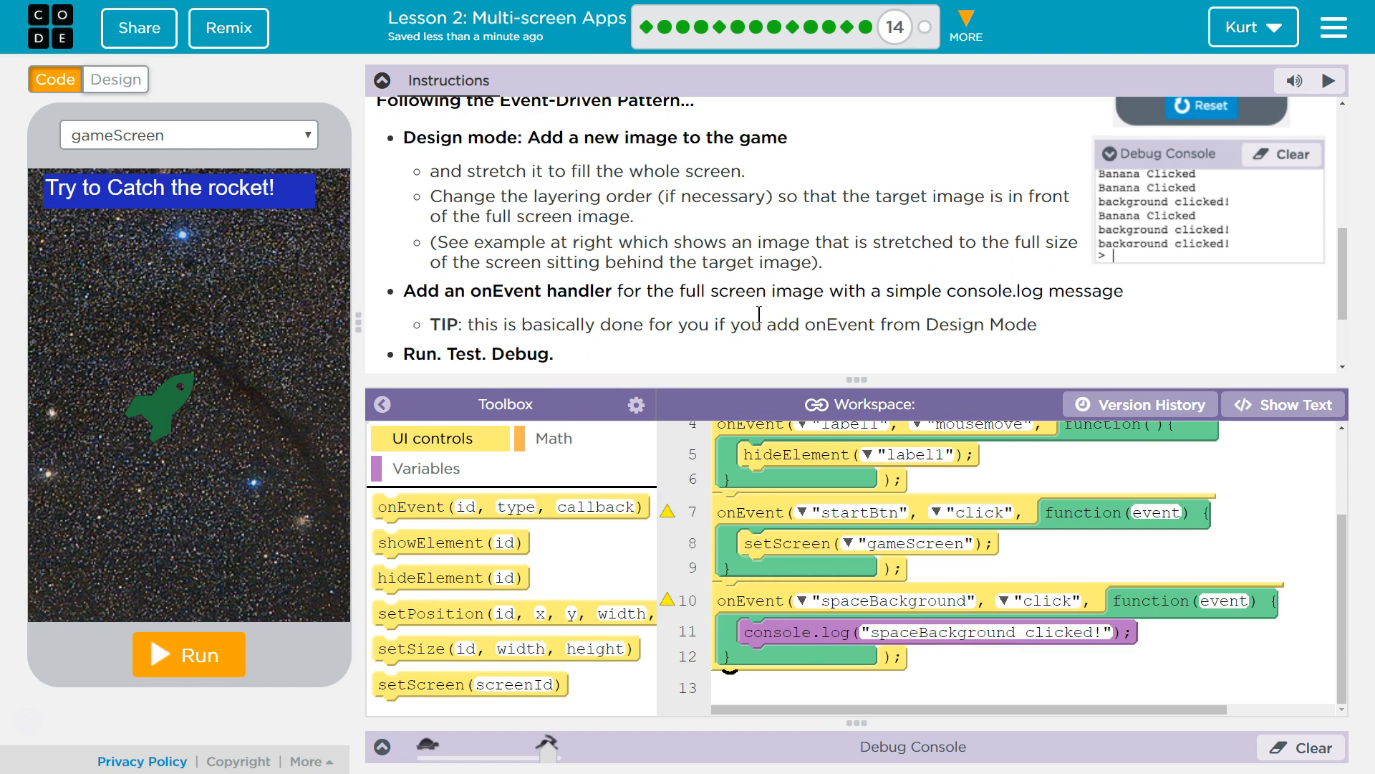
pyautogui.moveTo(600, 331)
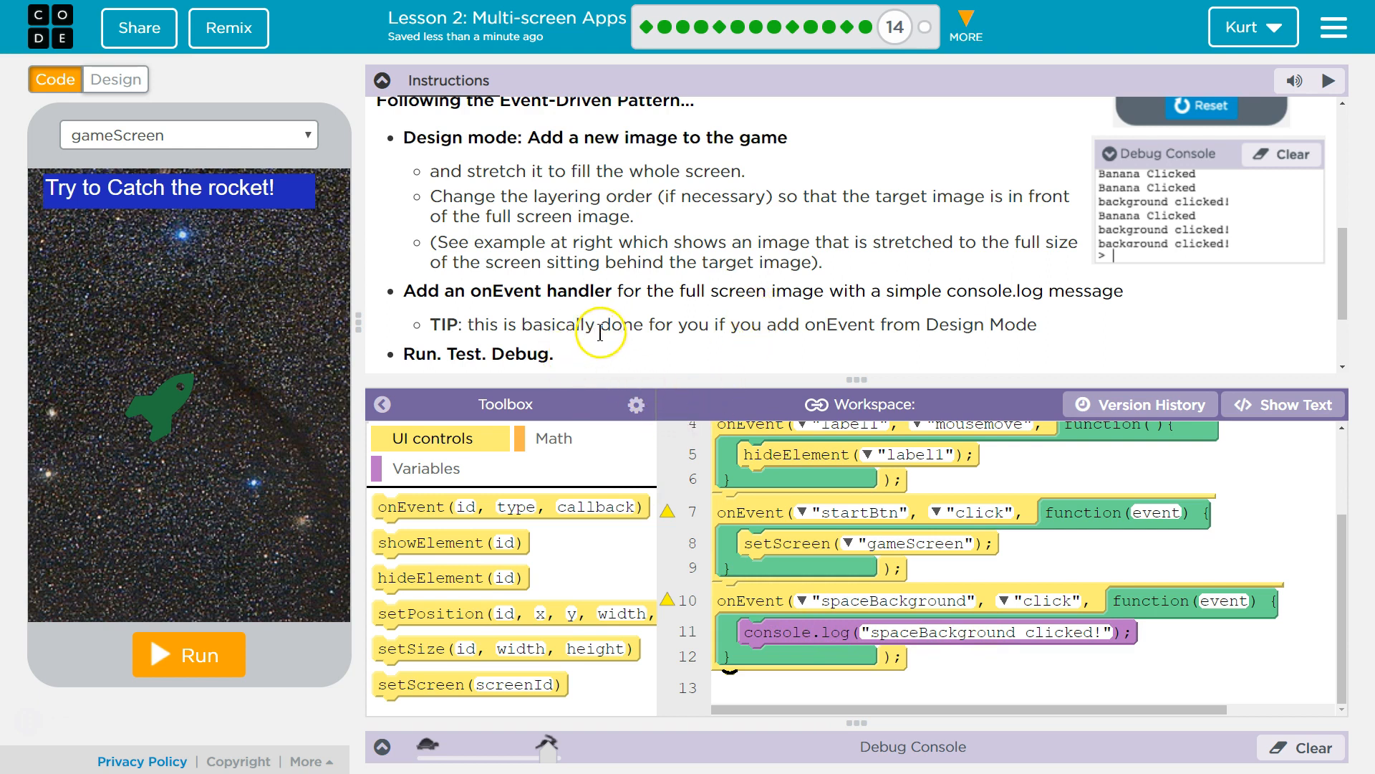
pyautogui.moveTo(909, 682)
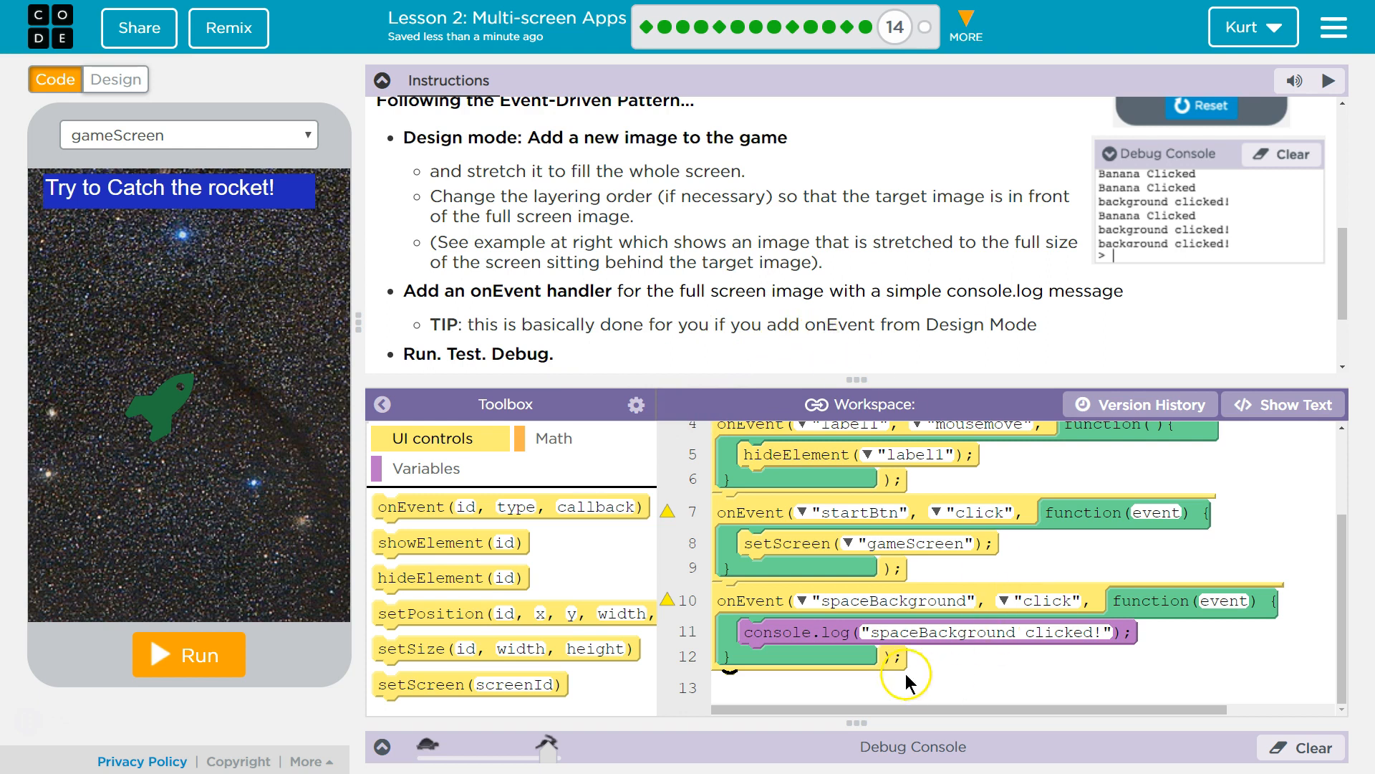
pyautogui.moveTo(211, 338)
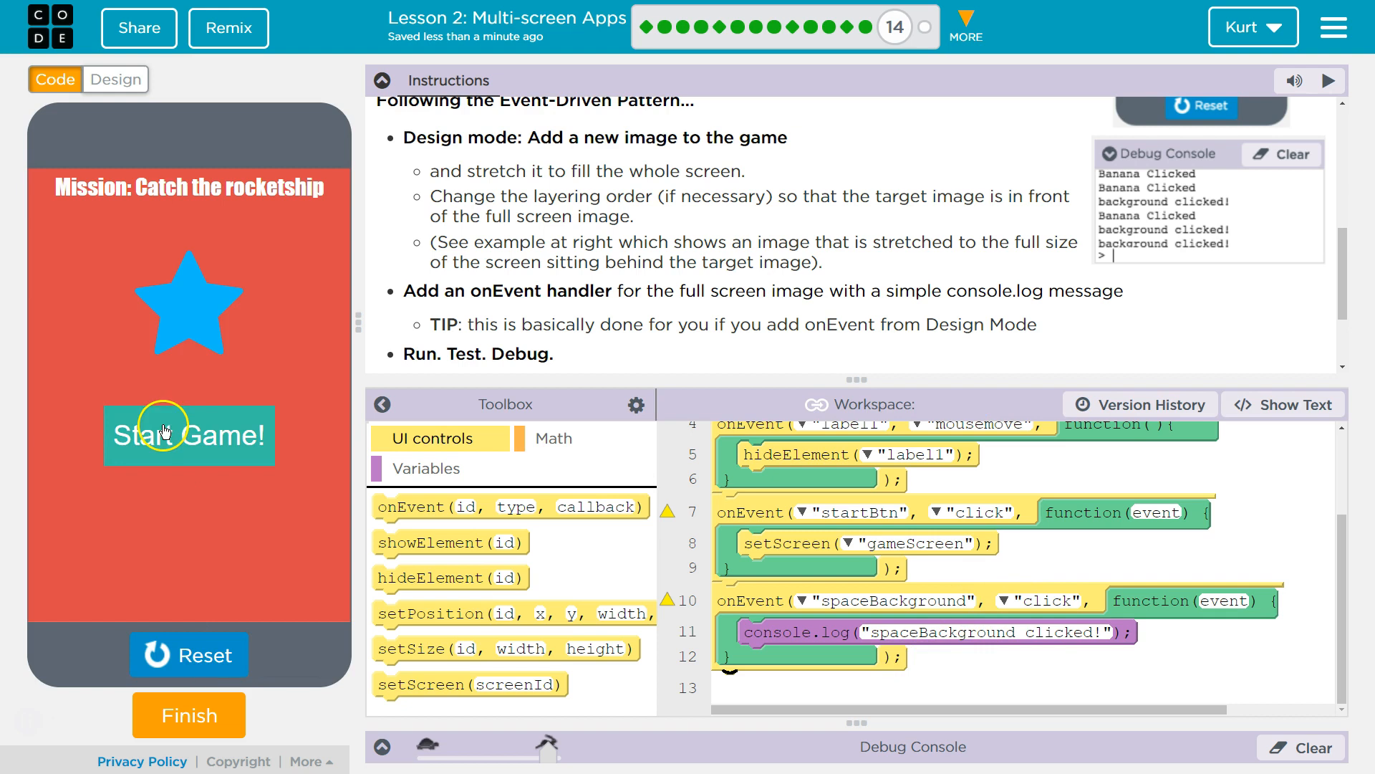
# - Start the game and confirm the console reports spaceBackground clicked! on a background click
pyautogui.click(189, 435)
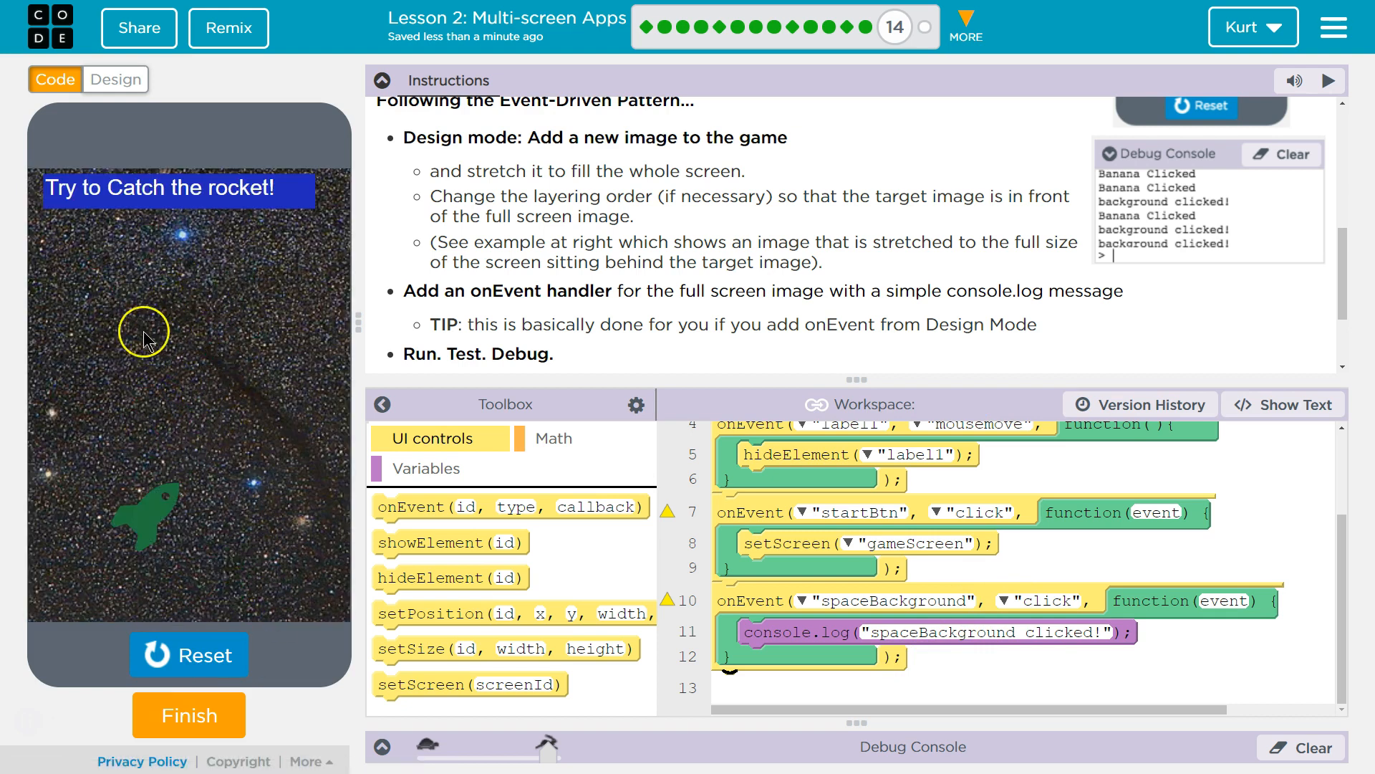
pyautogui.moveTo(187, 560)
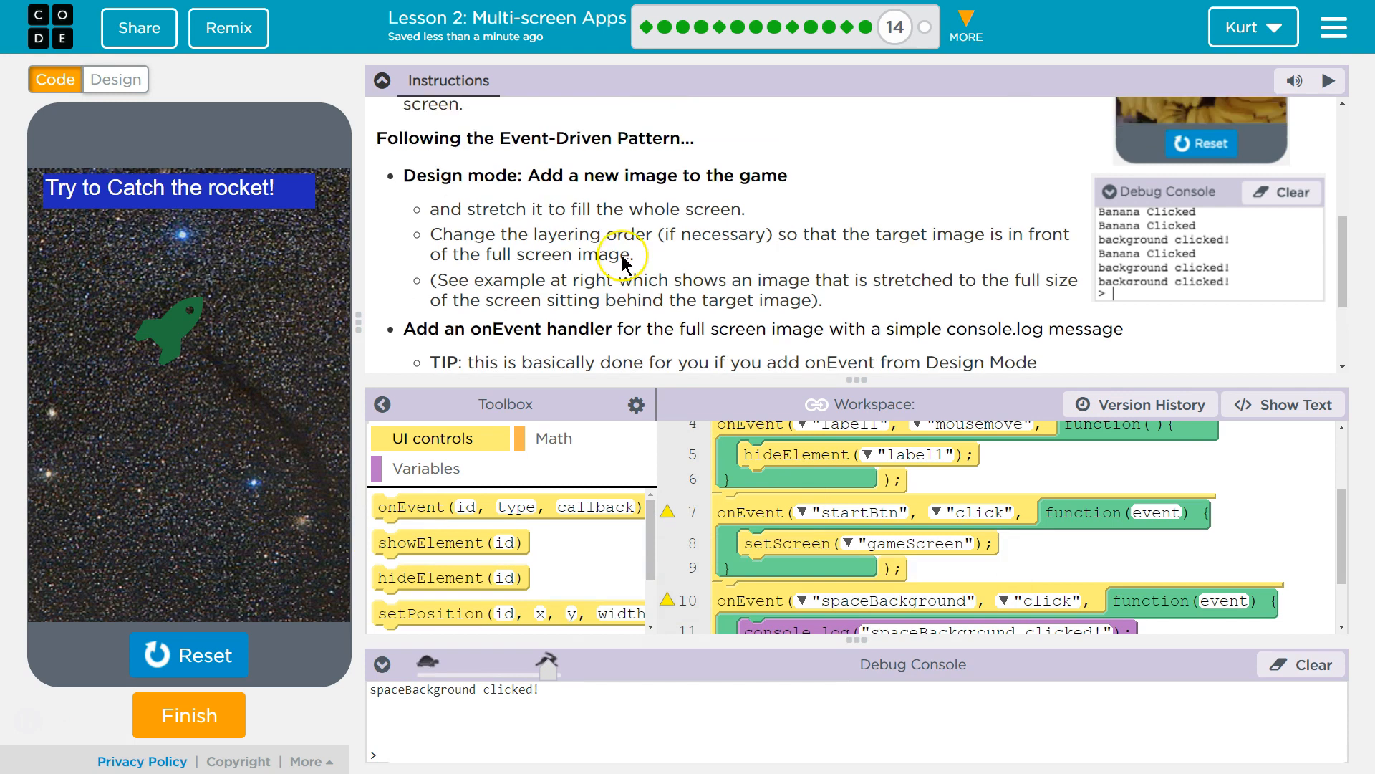
# - Change the rocket's onEvent handler from mouseover to click and rerun the app
pyautogui.scroll(3)
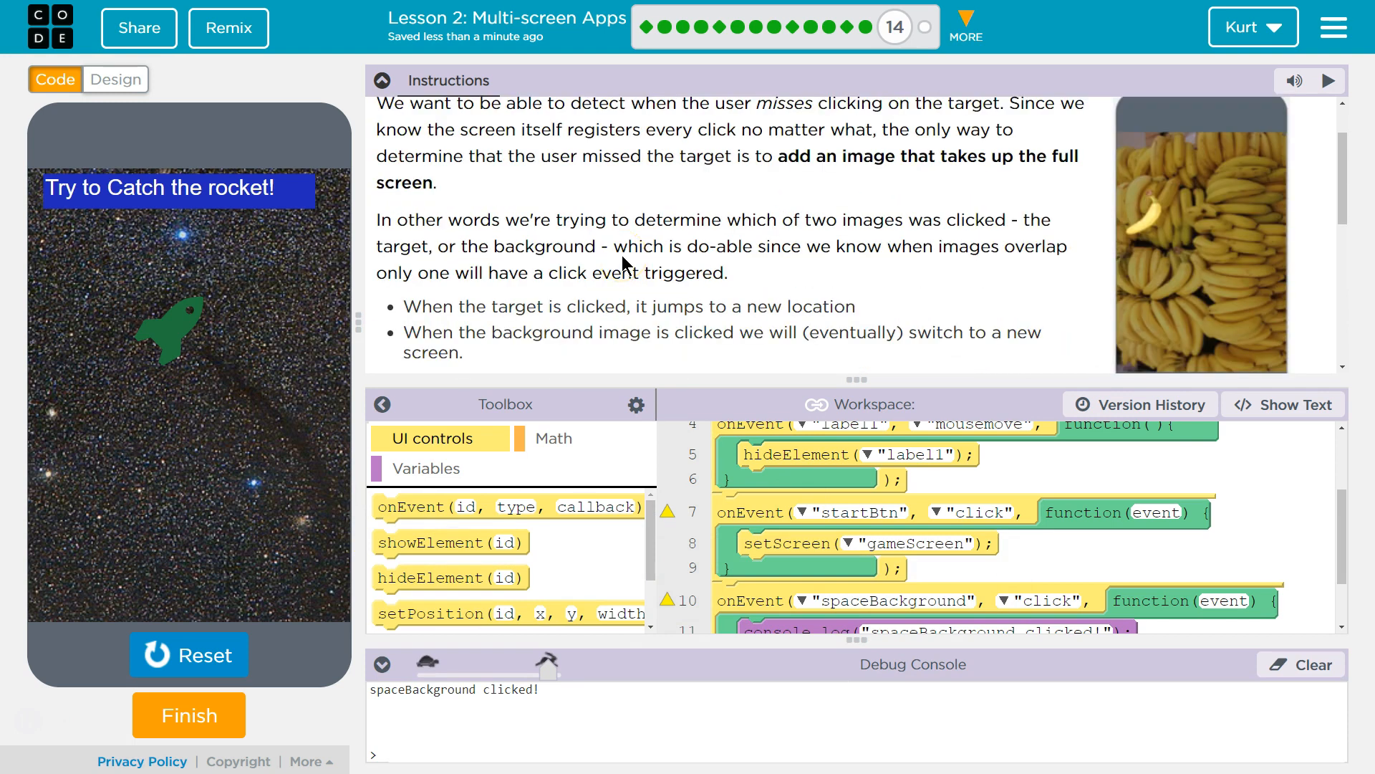
pyautogui.moveTo(604, 369)
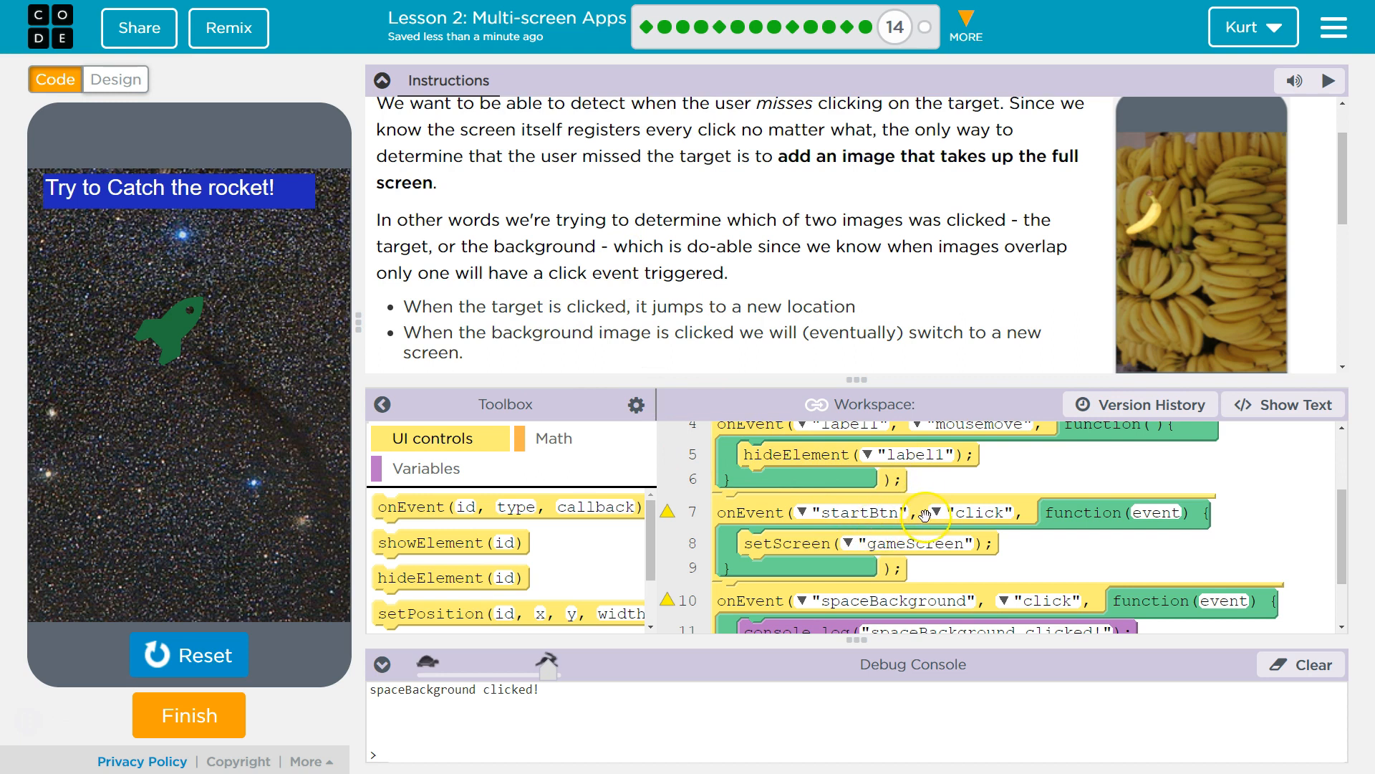
pyautogui.scroll(3)
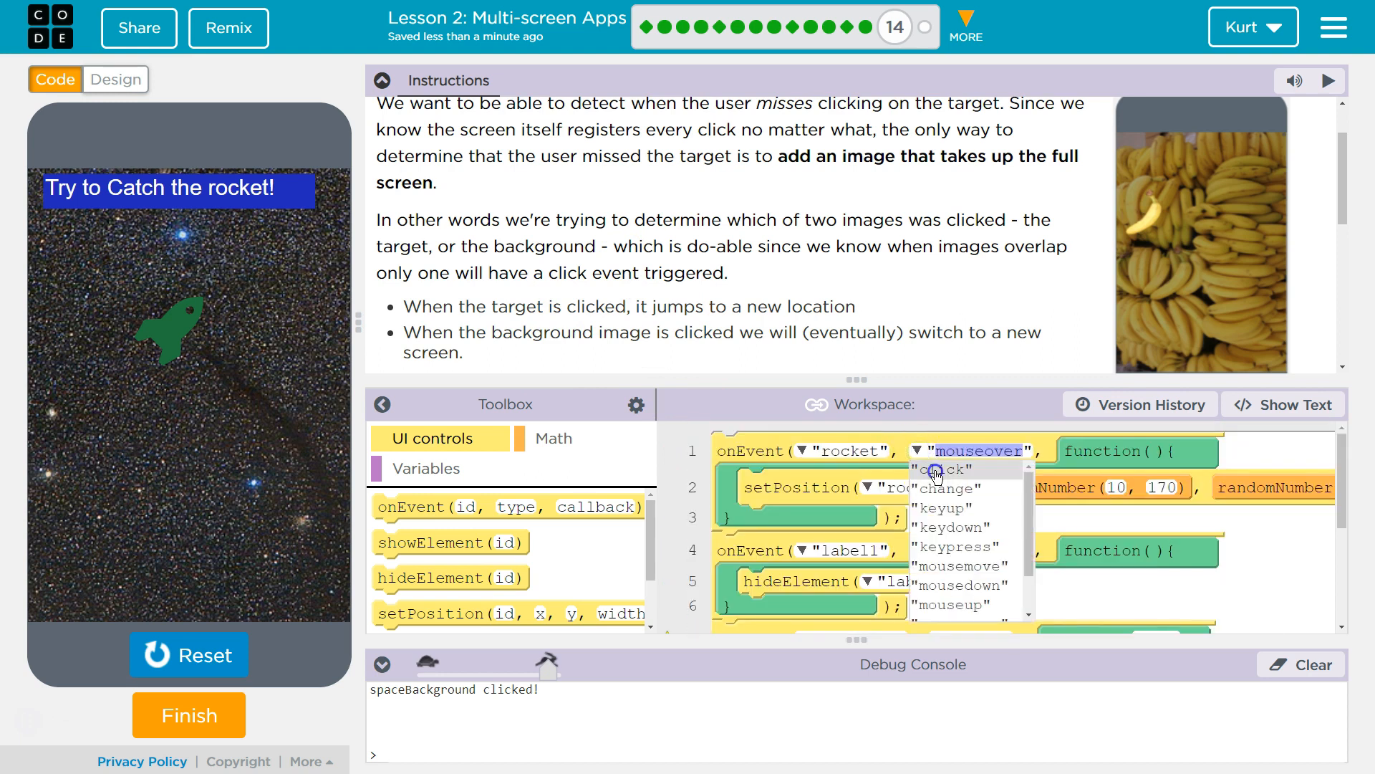
pyautogui.click(939, 468)
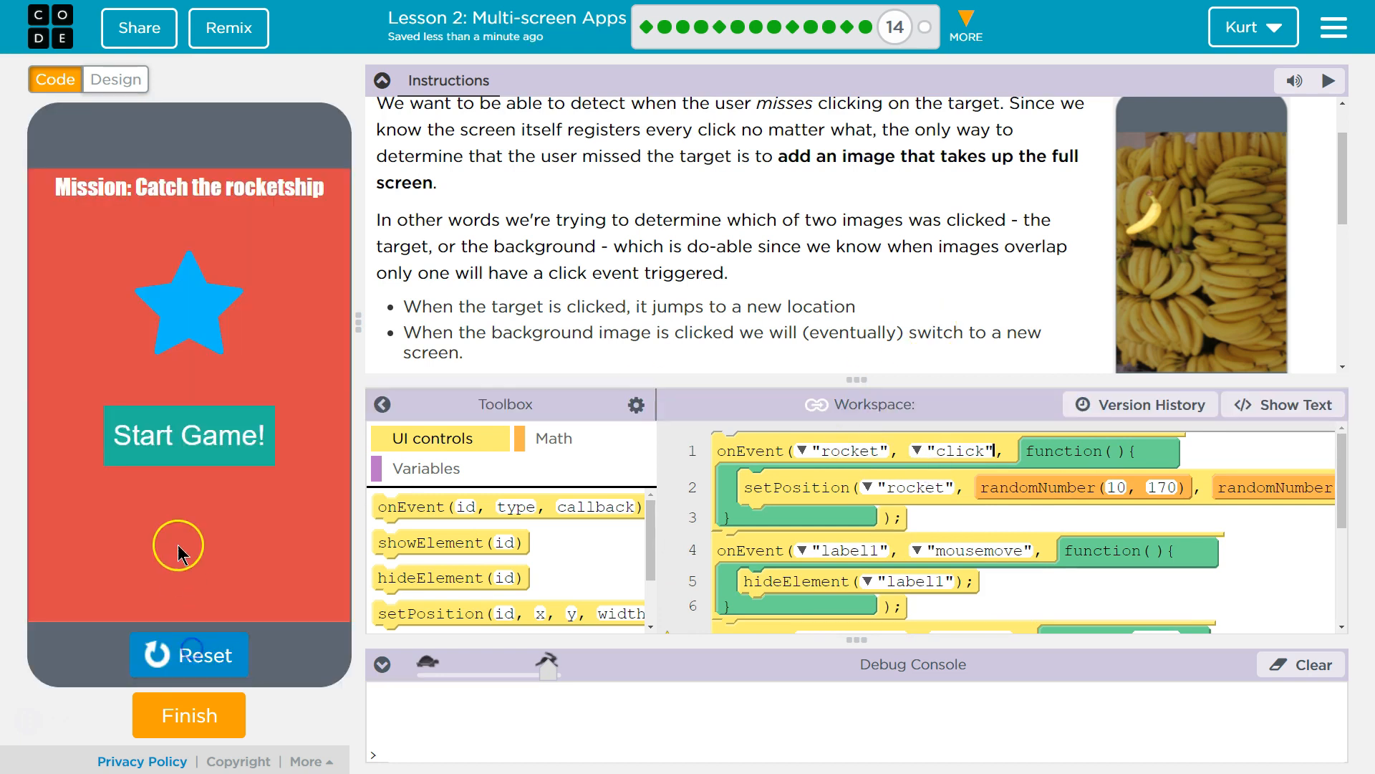
# - Start the game and test the background log and the rocket's jump on click
pyautogui.click(190, 435)
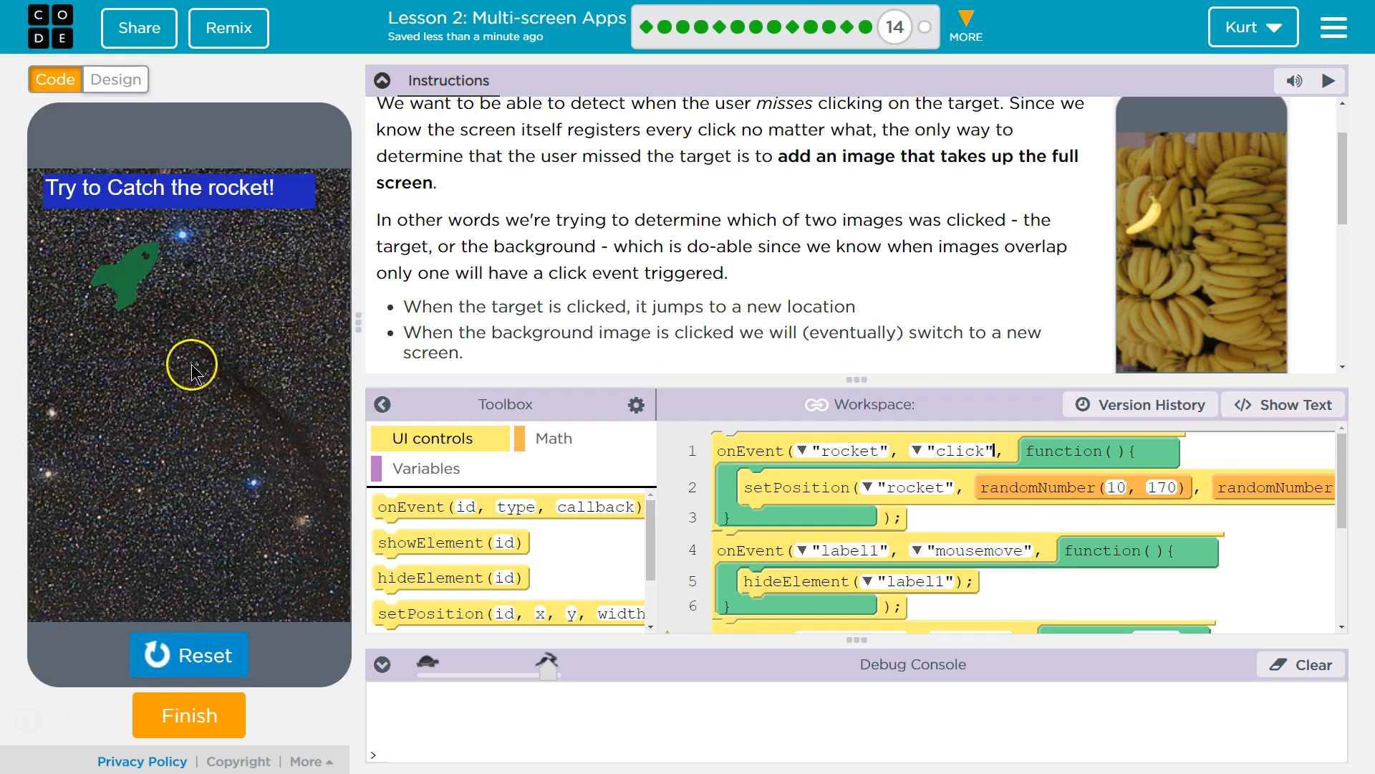
pyautogui.click(227, 348)
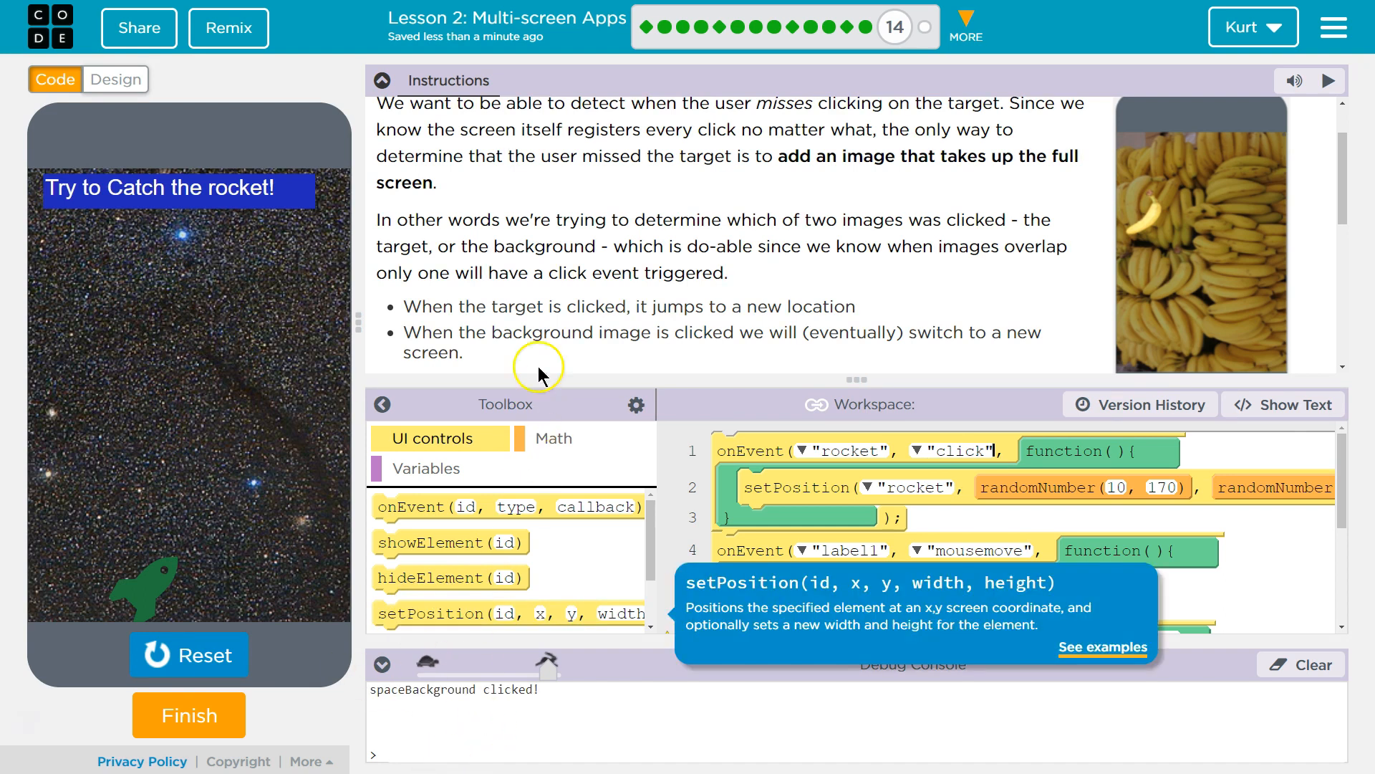
pyautogui.scroll(-3)
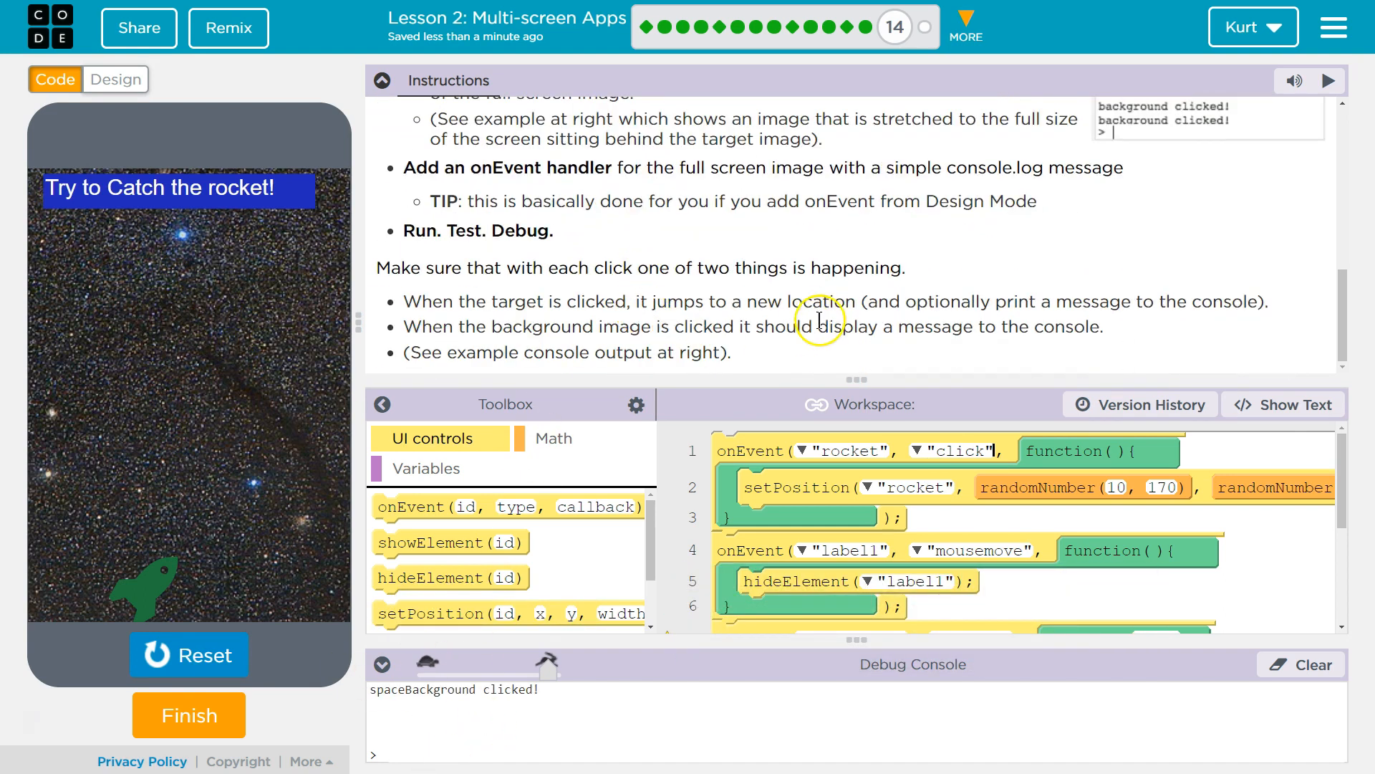
pyautogui.moveTo(649, 255)
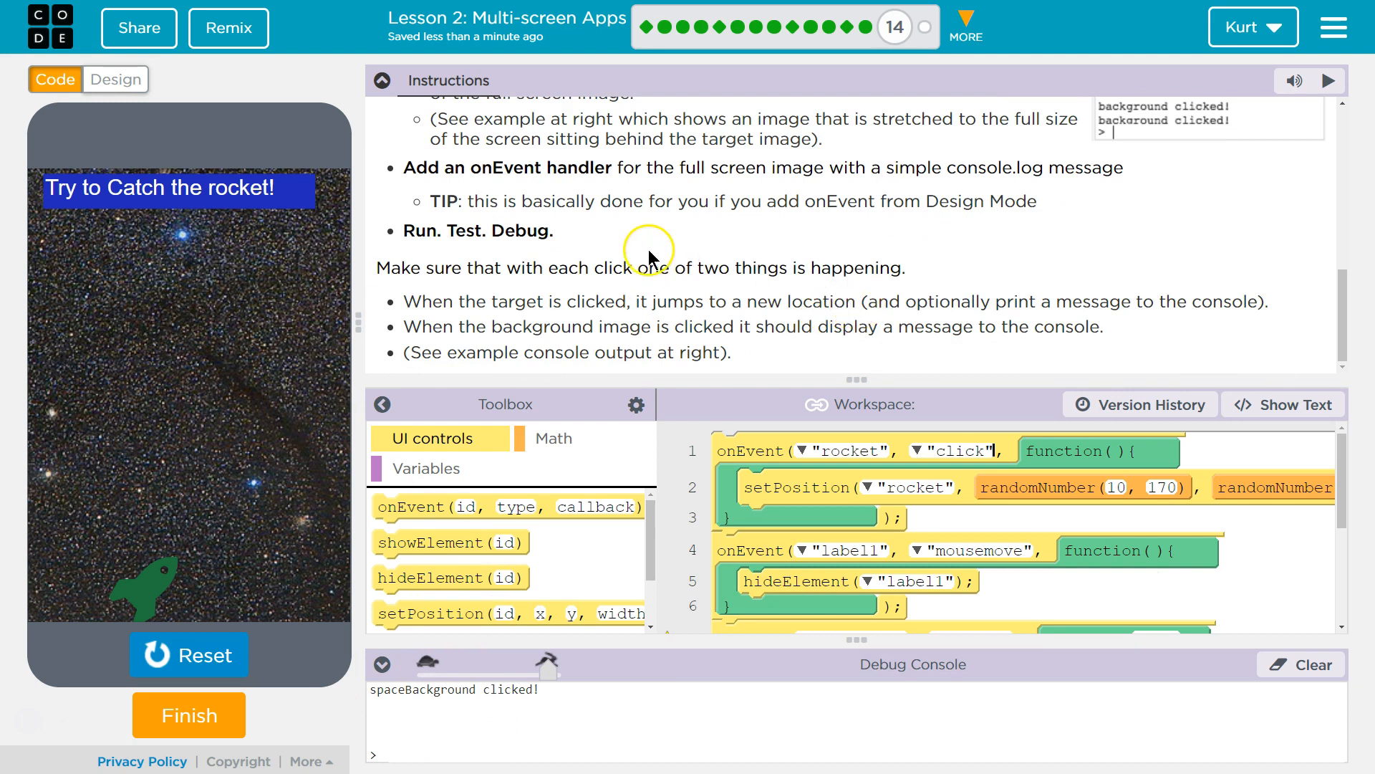
pyautogui.moveTo(858, 346)
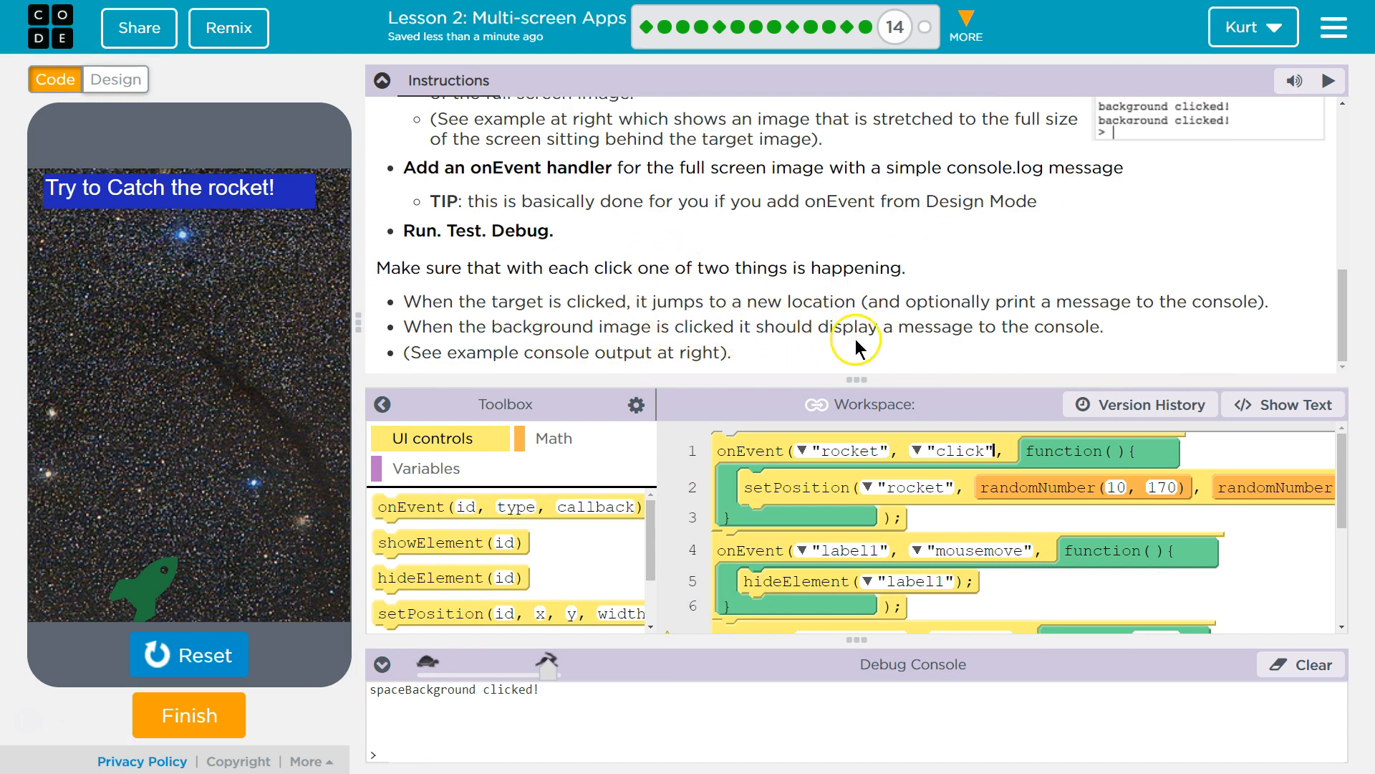
pyautogui.moveTo(441, 160)
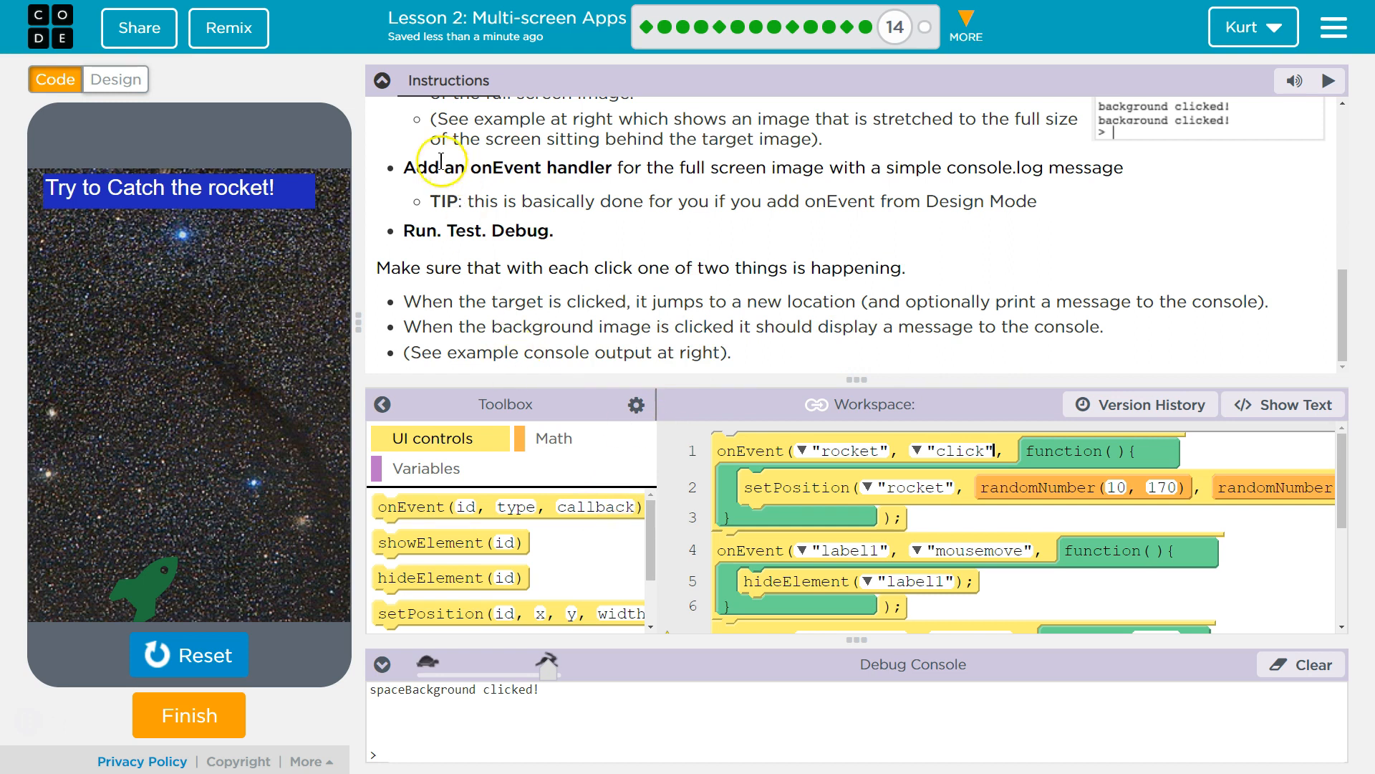
# - Collapse the instructions, preview gameScreen's layout, and return to the full event-handler code
pyautogui.click(381, 80)
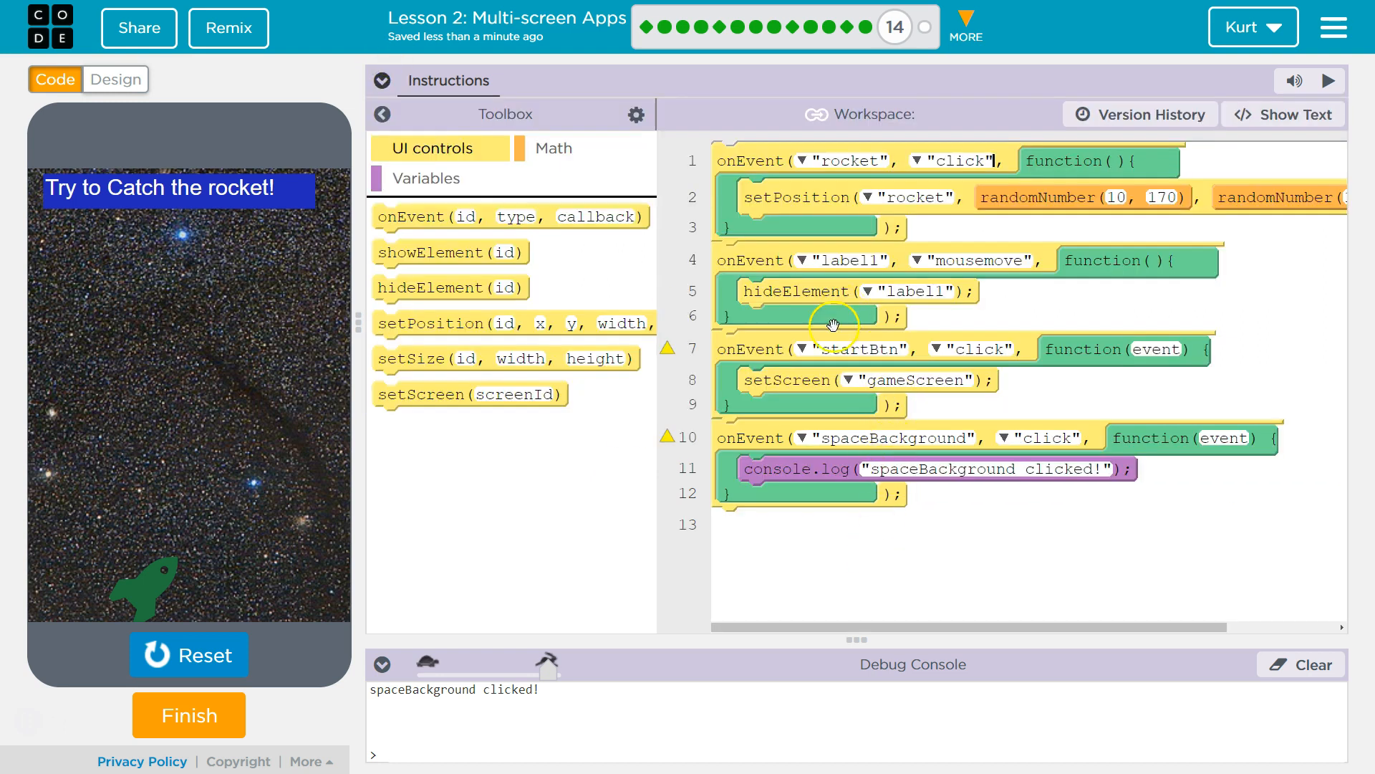
pyautogui.moveTo(900, 393)
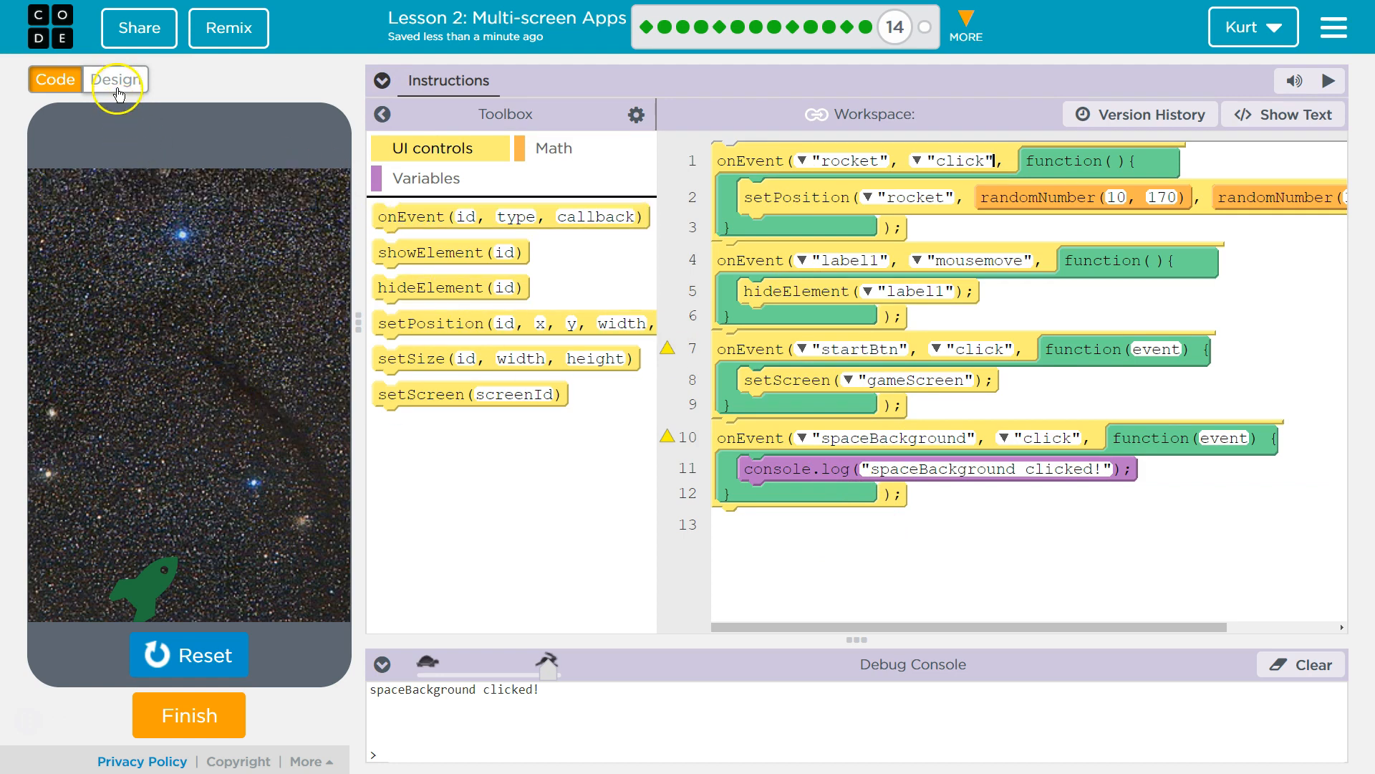
pyautogui.click(114, 79)
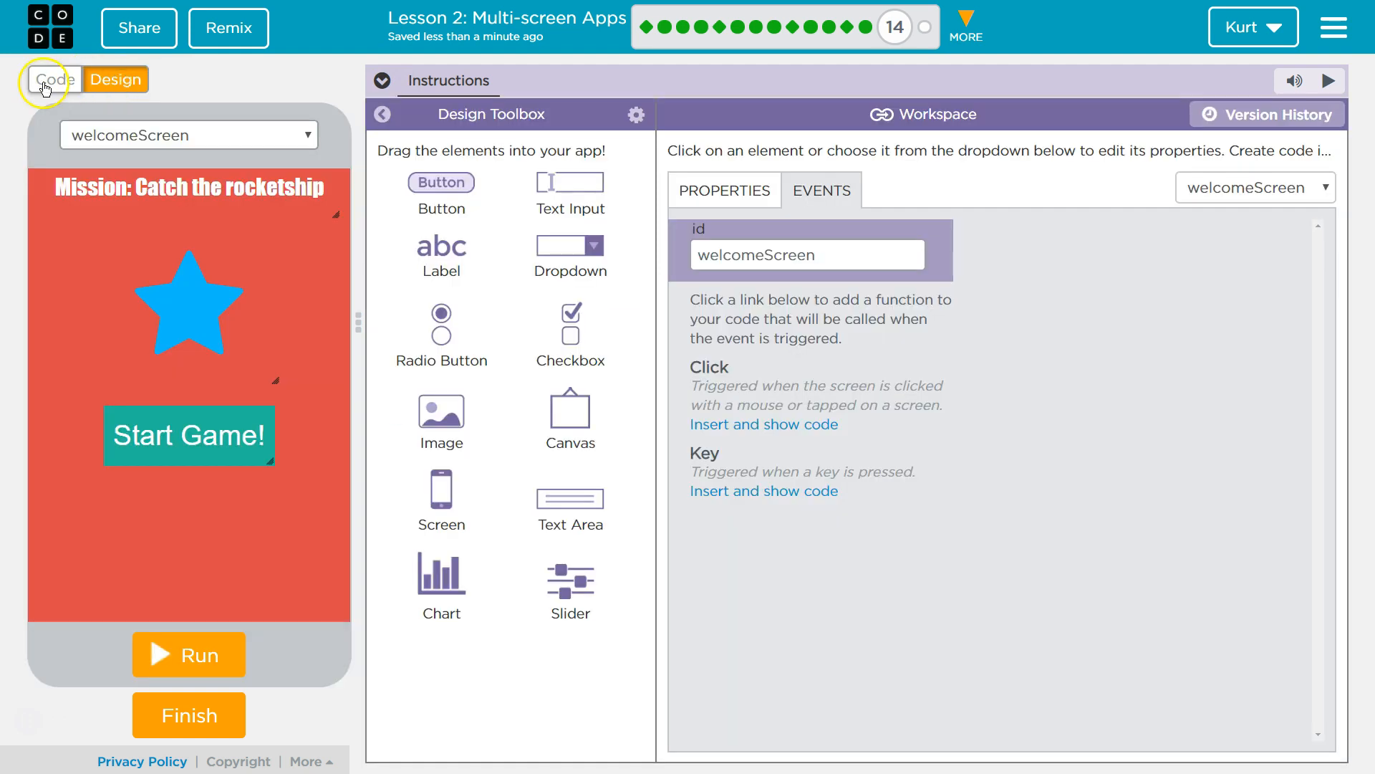
pyautogui.click(187, 134)
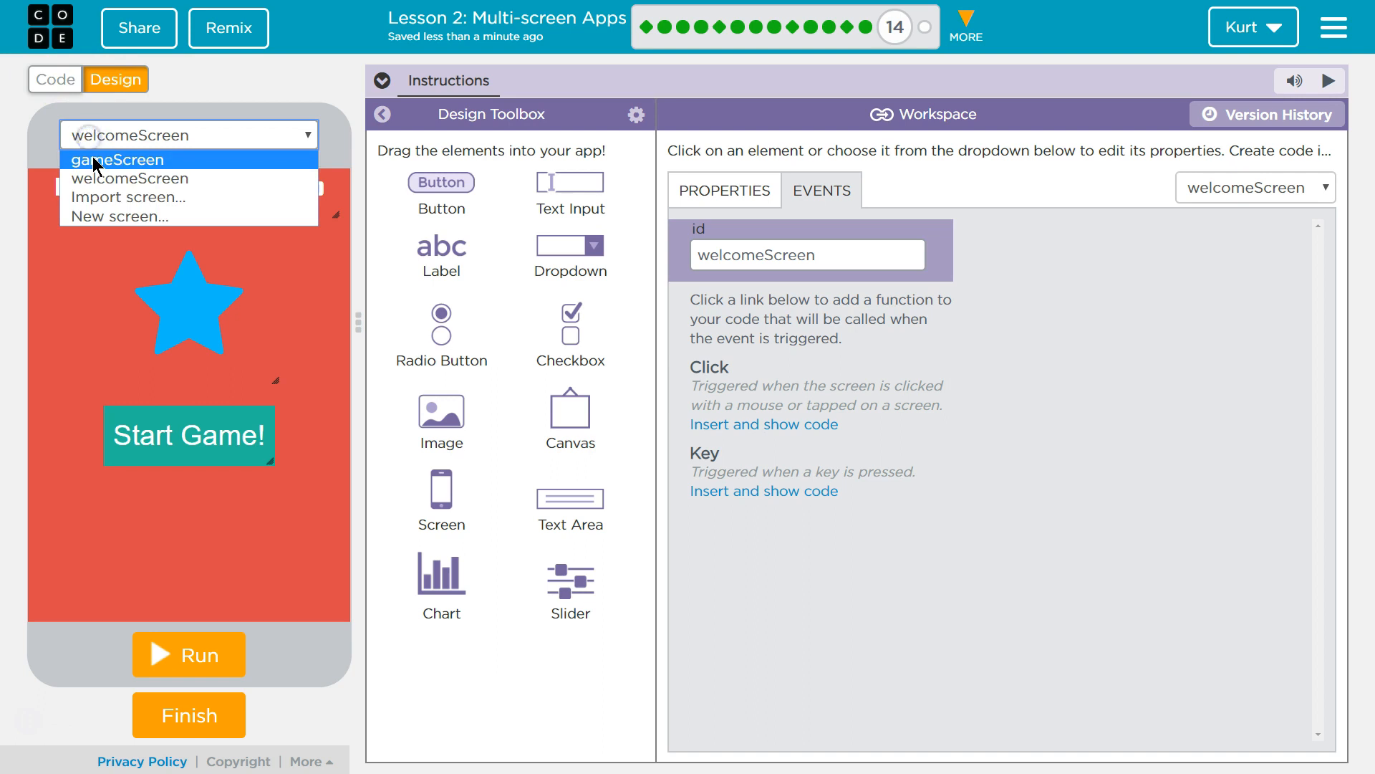
pyautogui.click(117, 159)
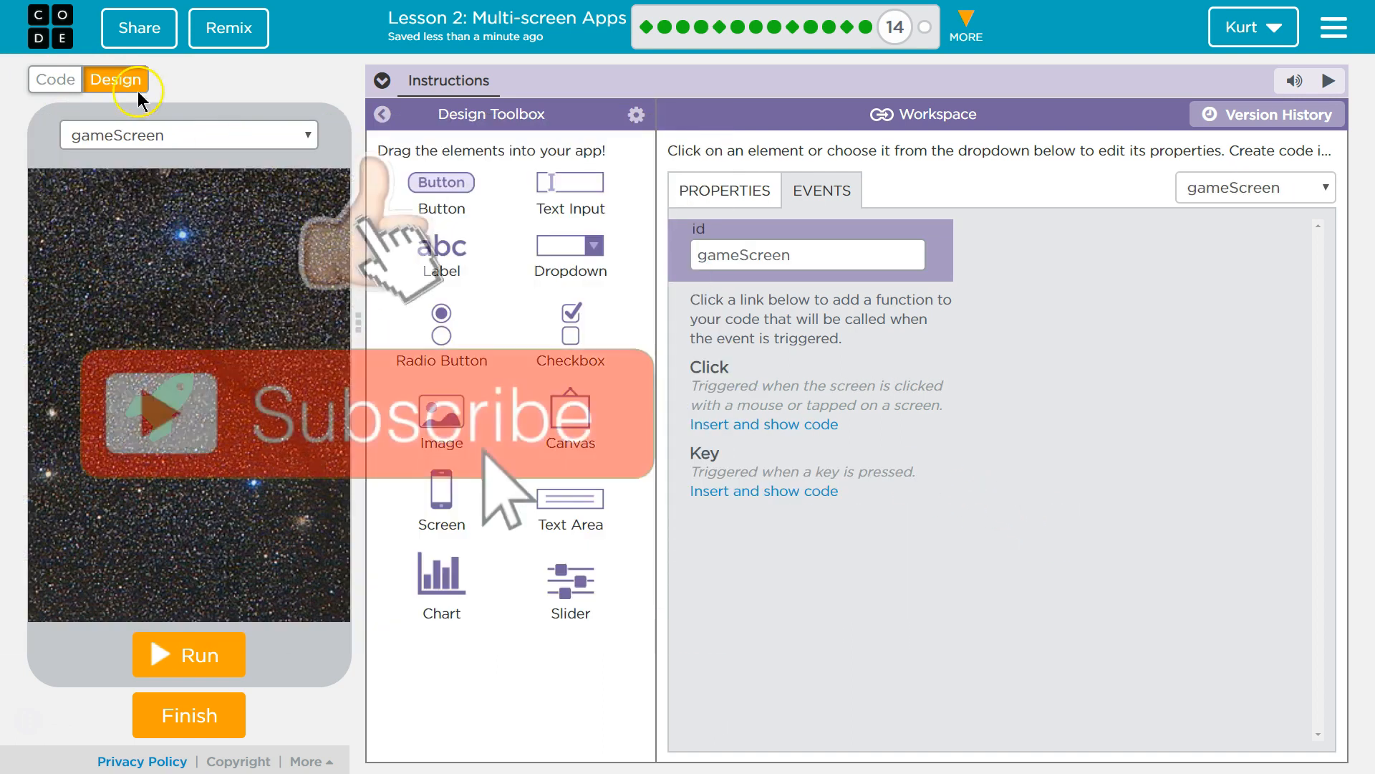
pyautogui.click(56, 79)
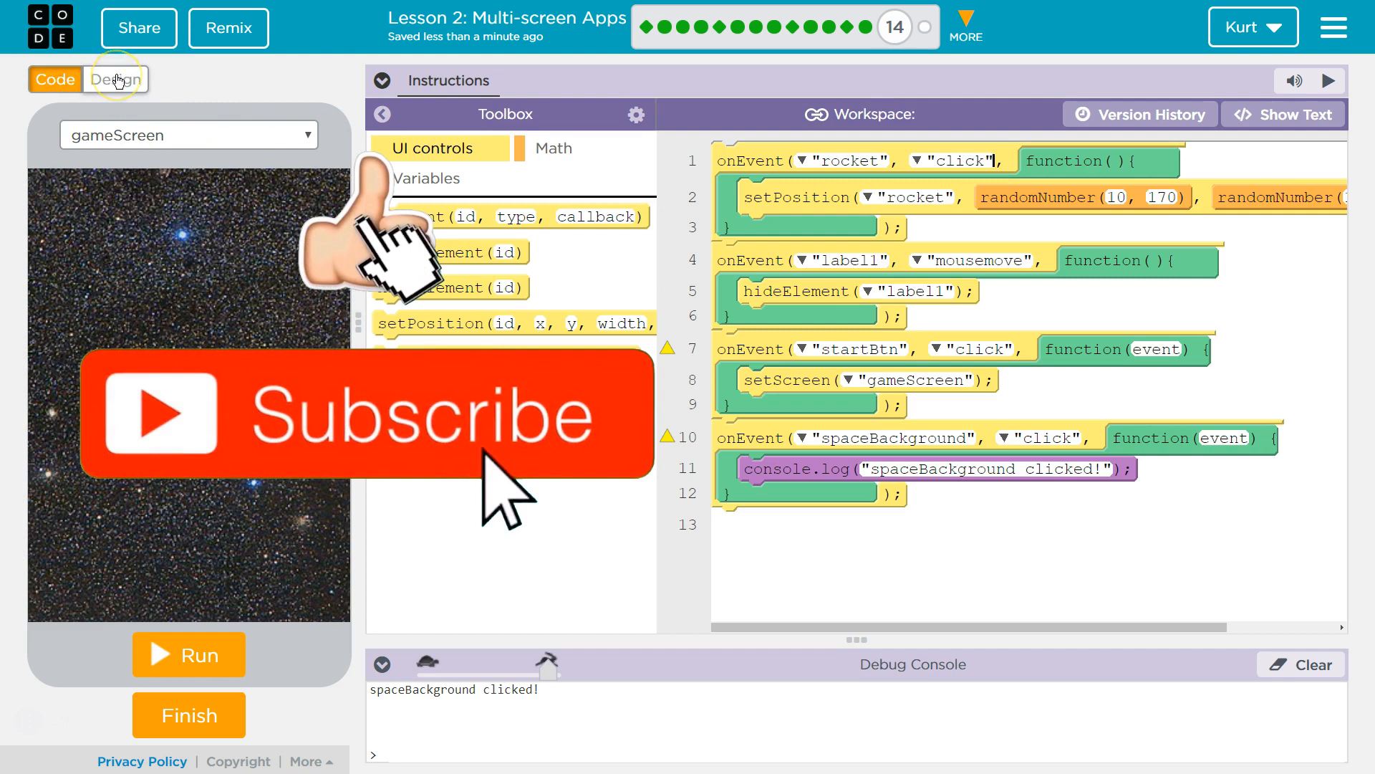